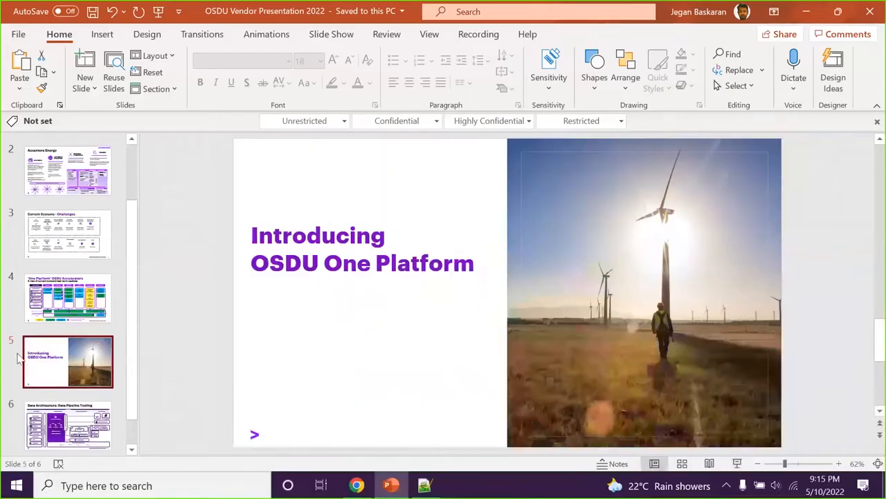
# Leave the presentation and bring the OSDU One Platform browser window forward
pyautogui.scroll(-3)
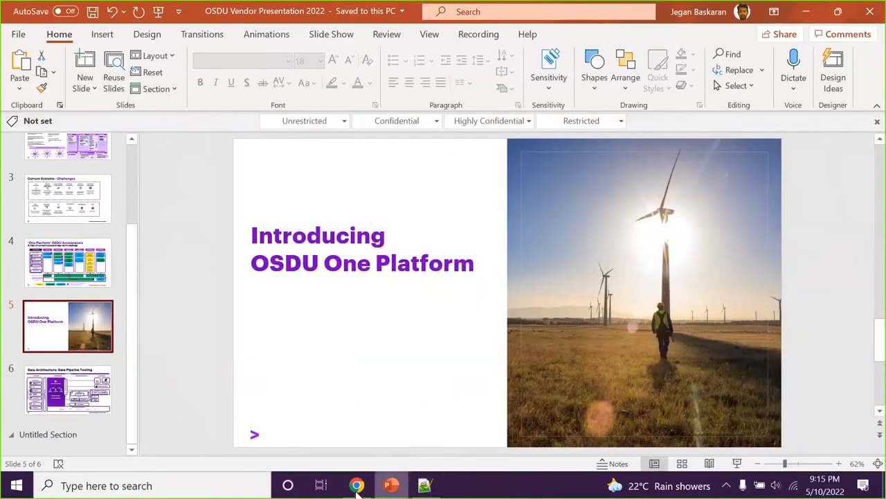
pyautogui.moveTo(353, 484)
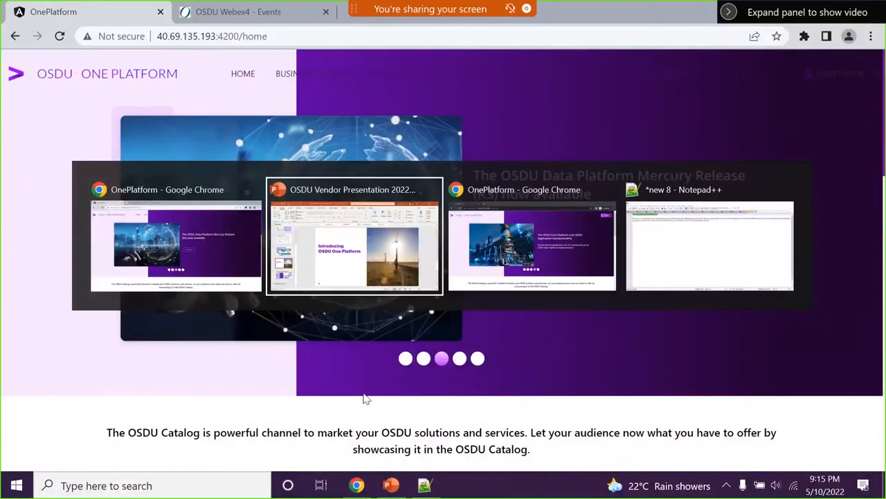
pyautogui.click(354, 246)
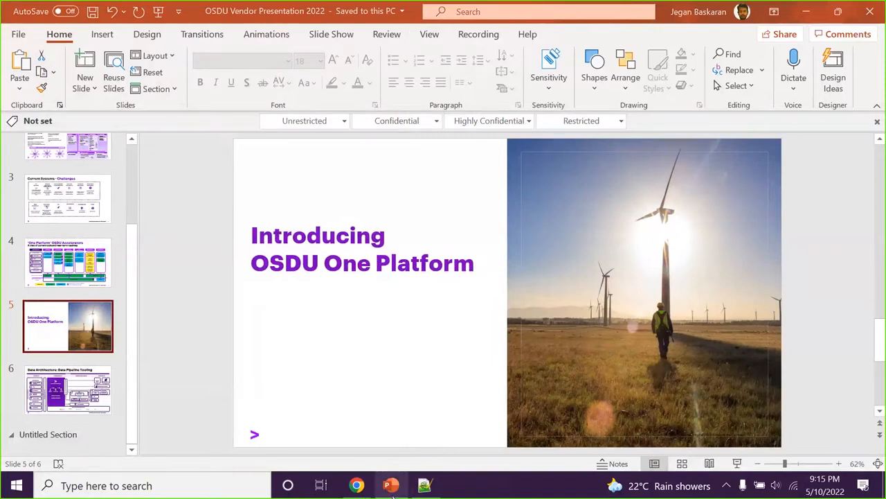
pyautogui.moveTo(355, 484)
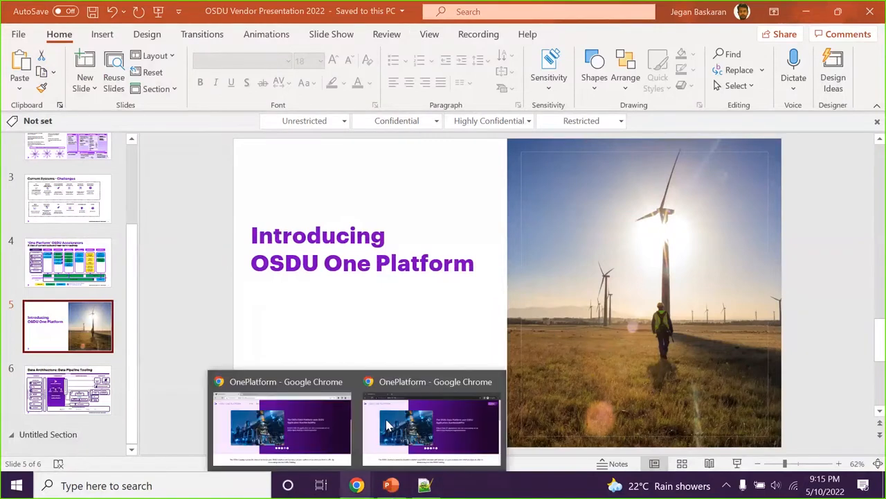
pyautogui.click(389, 426)
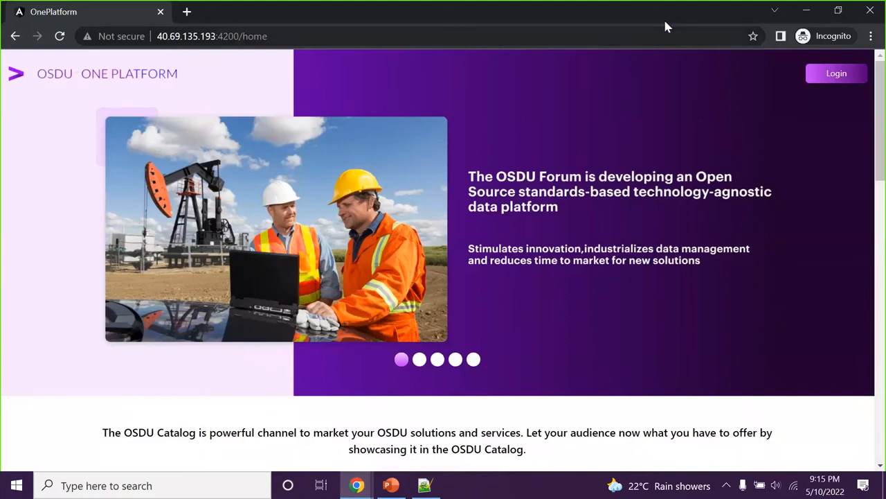
pyautogui.moveTo(640, 194)
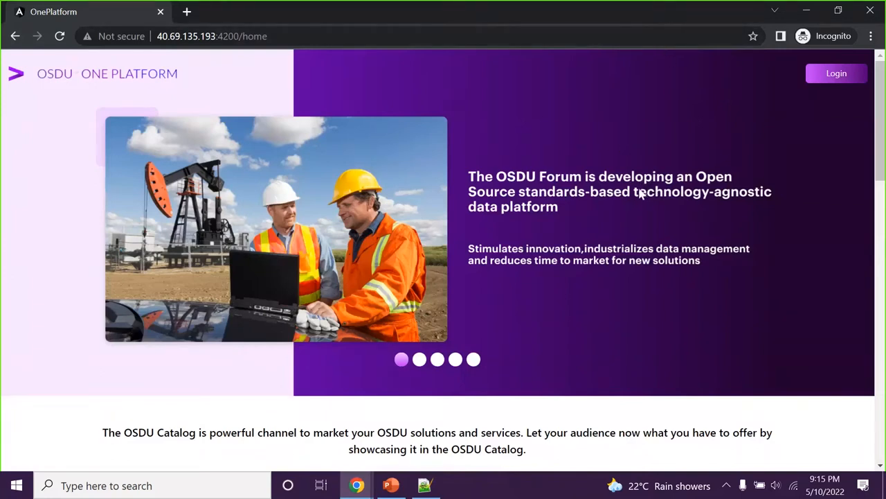
pyautogui.moveTo(619, 194)
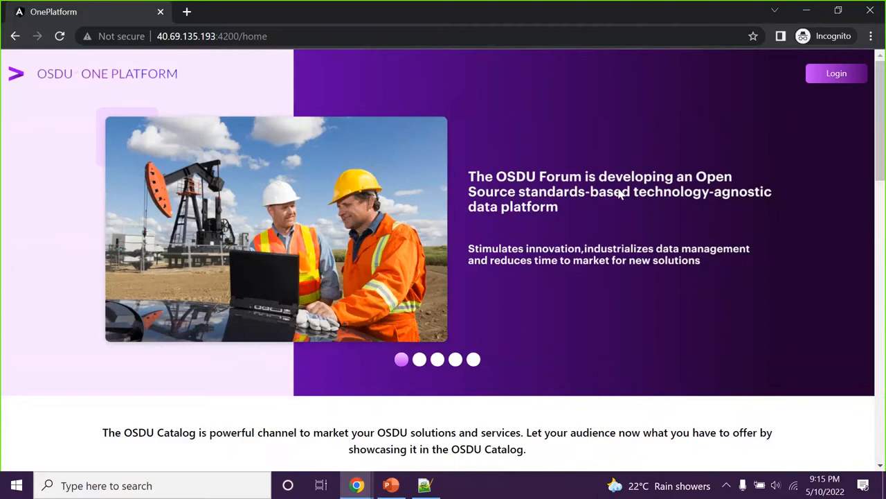
pyautogui.moveTo(538, 136)
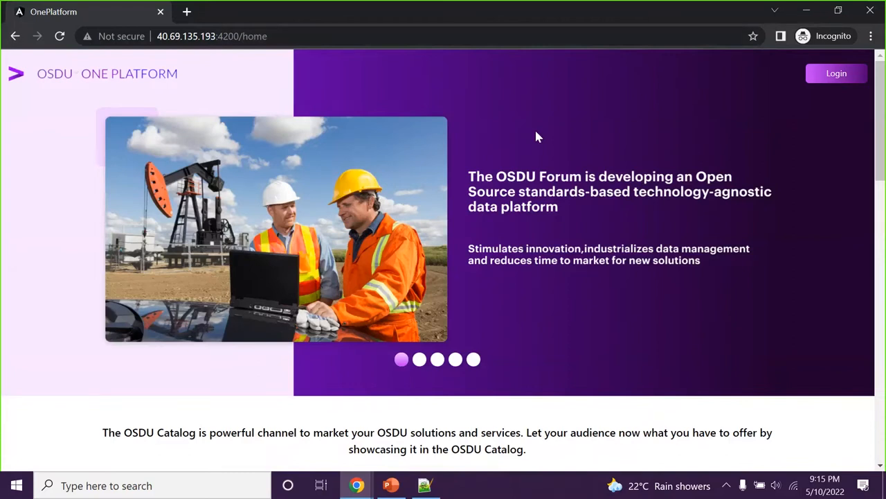
pyautogui.moveTo(516, 210)
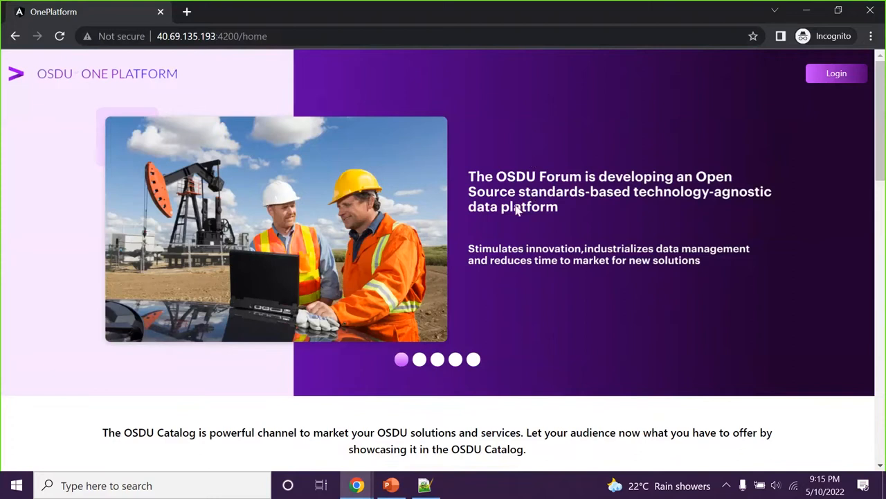
pyautogui.moveTo(506, 216)
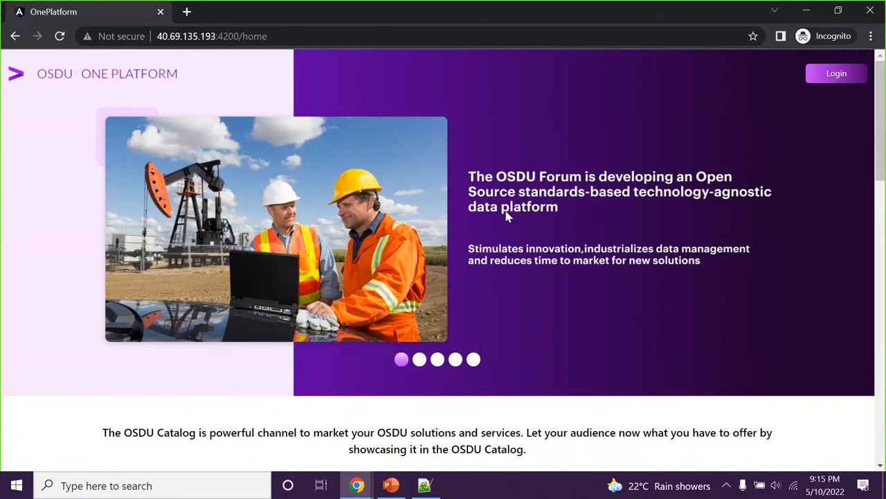
pyautogui.moveTo(592, 136)
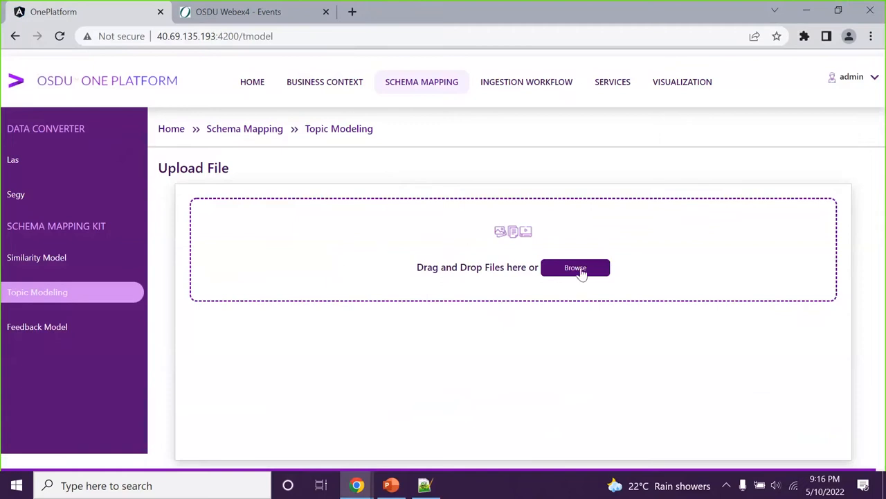
# Upload input_data.xlsx on the Topic Modeling page to generate schema mapping results
pyautogui.click(575, 267)
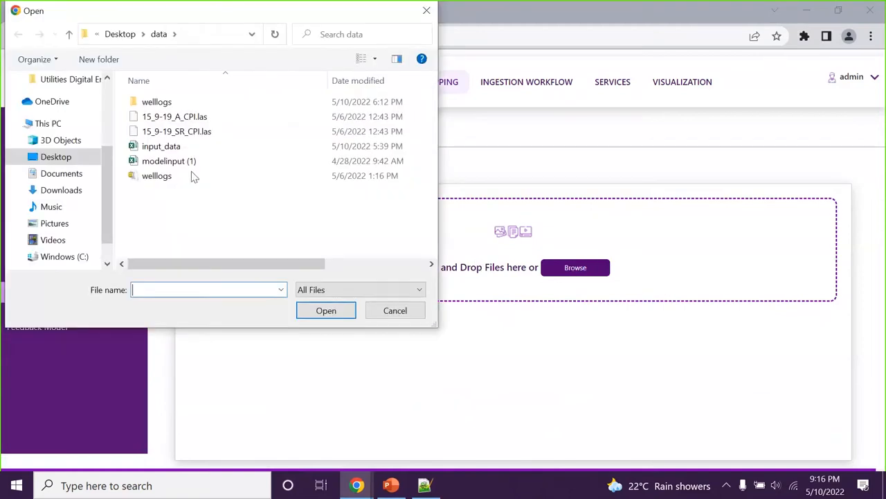
pyautogui.click(161, 146)
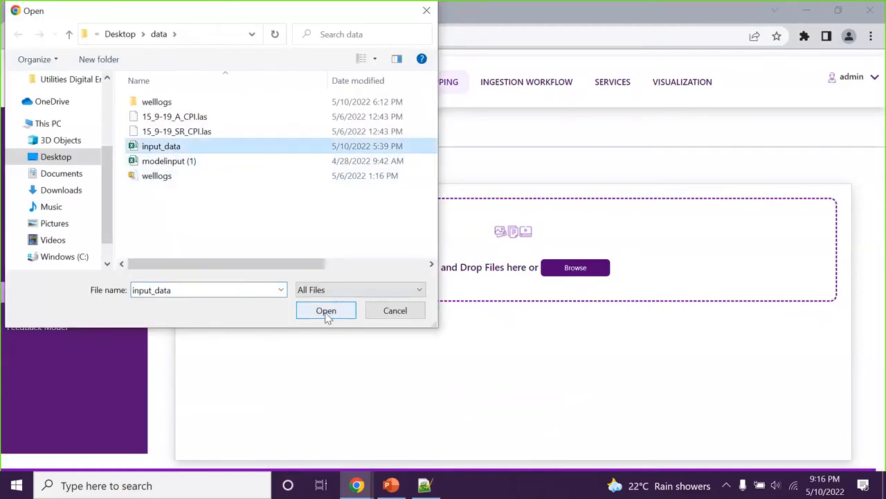
pyautogui.click(326, 311)
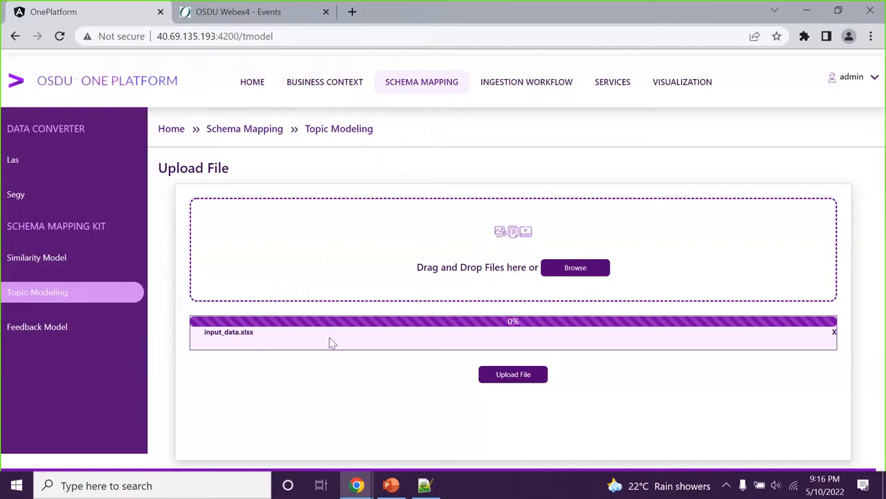
pyautogui.click(513, 374)
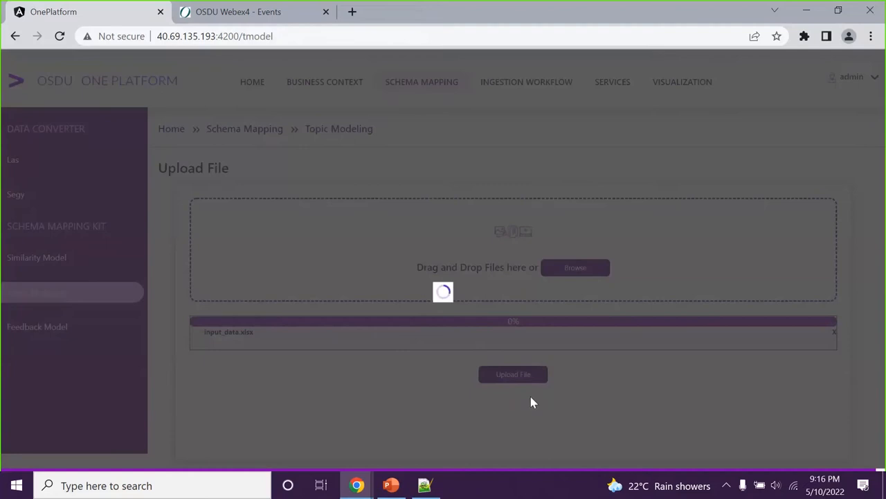
pyautogui.moveTo(510, 408)
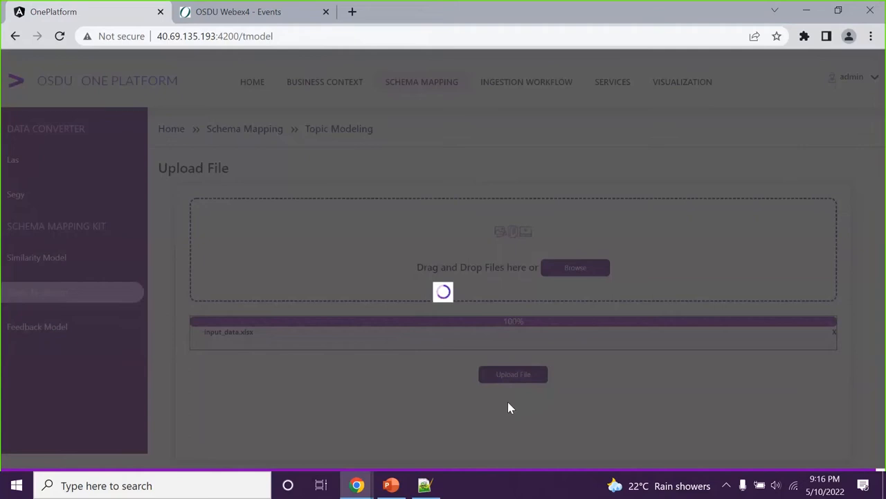
pyautogui.click(513, 374)
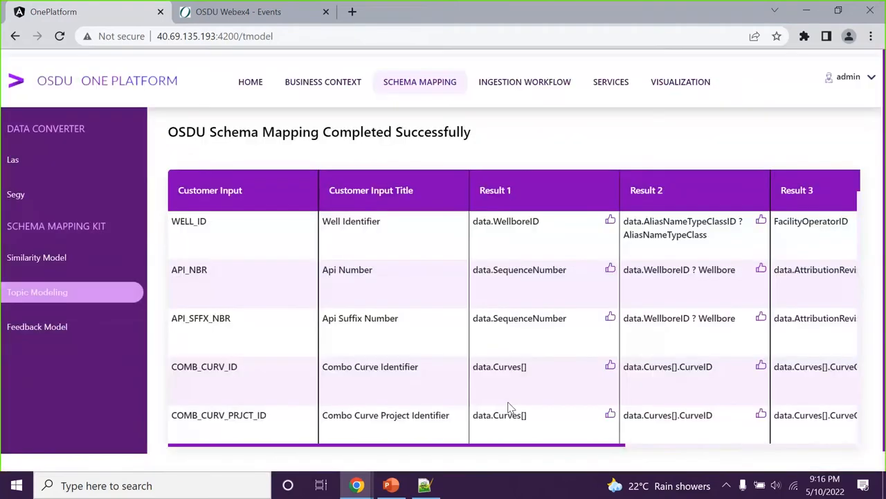
pyautogui.moveTo(445, 392)
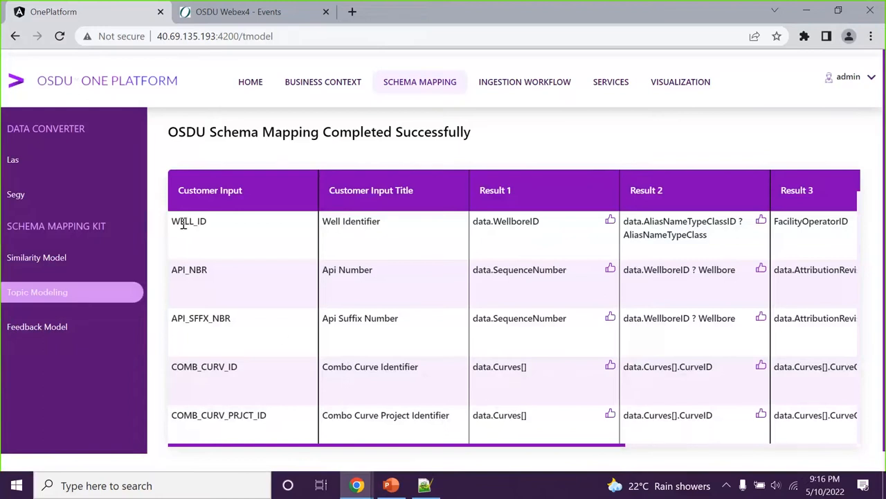
pyautogui.moveTo(467, 452)
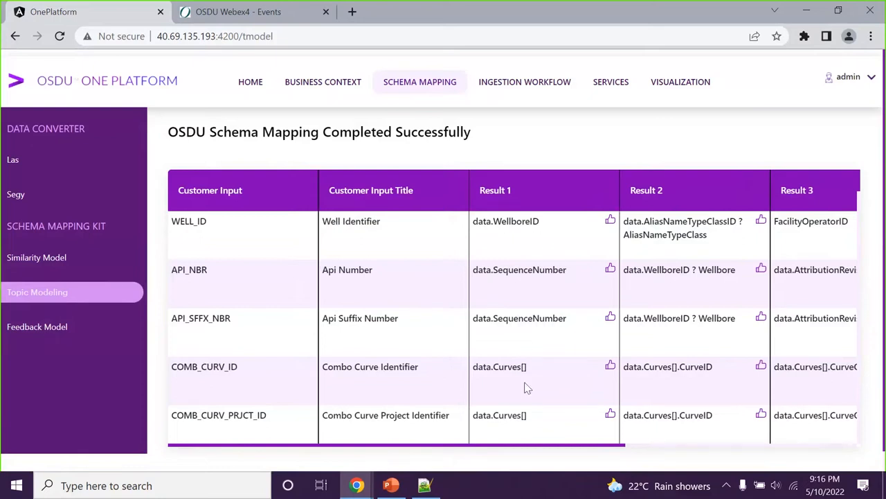
pyautogui.moveTo(572, 453)
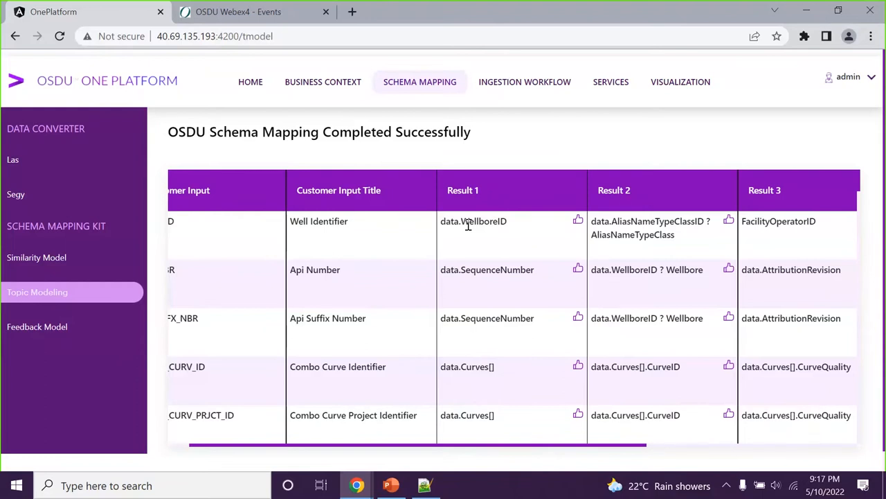
pyautogui.moveTo(476, 451)
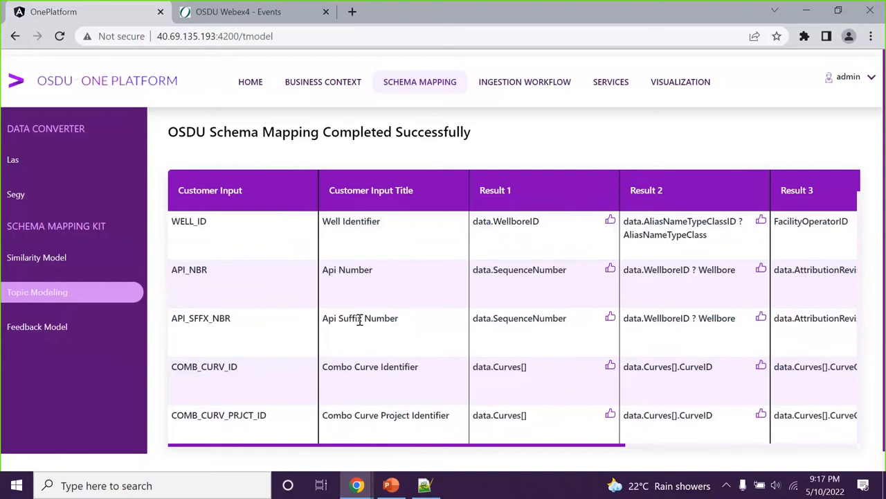
pyautogui.moveTo(504, 349)
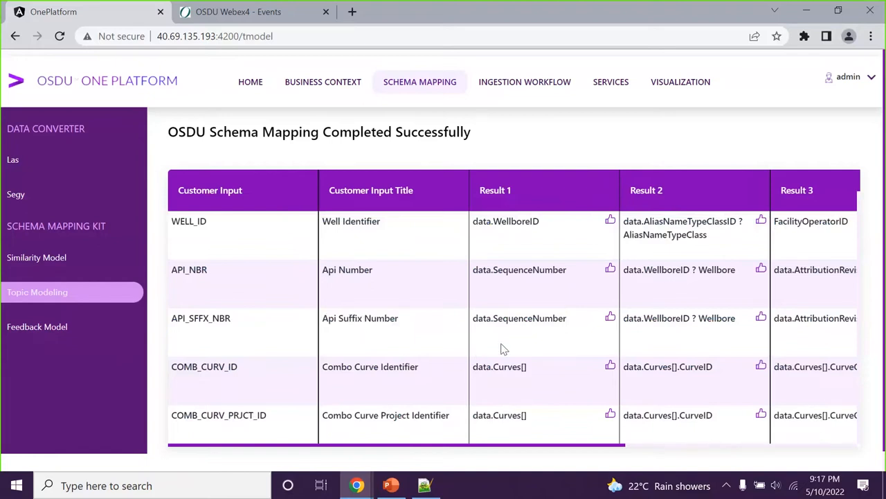
pyautogui.hscroll(3)
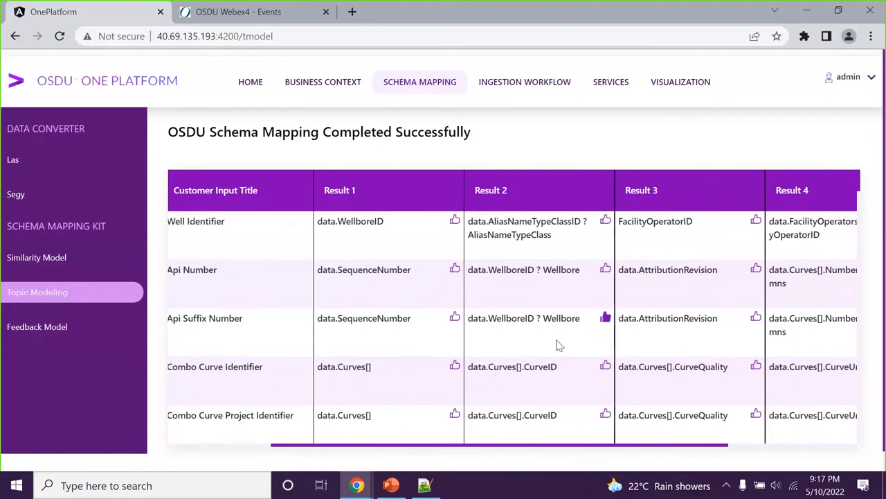
# Approve Result 1 as the Api Suffix Number mapping and save the reviewed schema
pyautogui.click(454, 318)
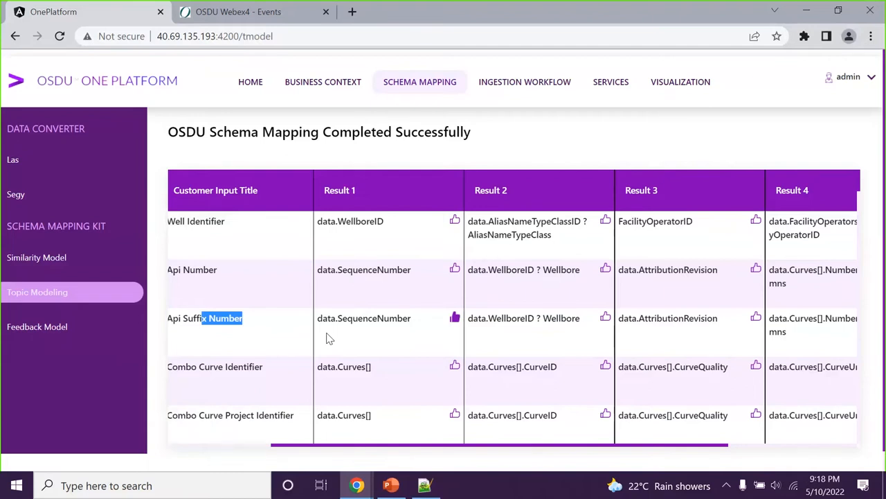
pyautogui.scroll(-3)
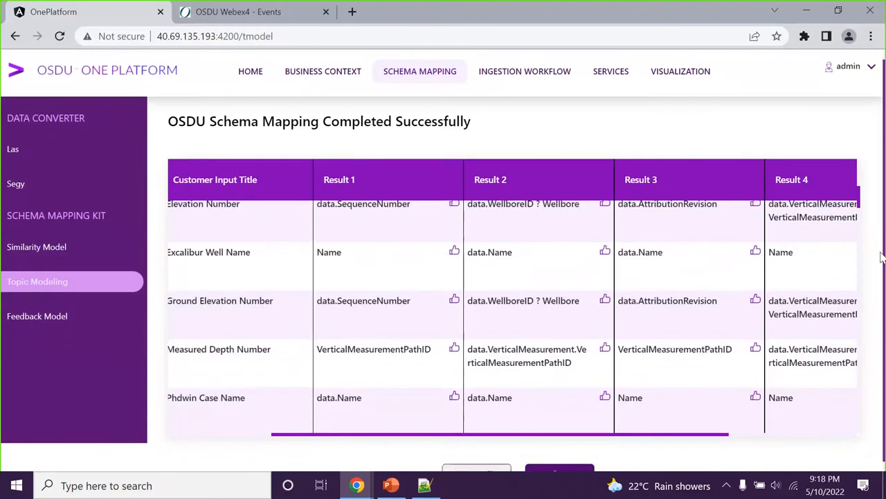
pyautogui.scroll(-3)
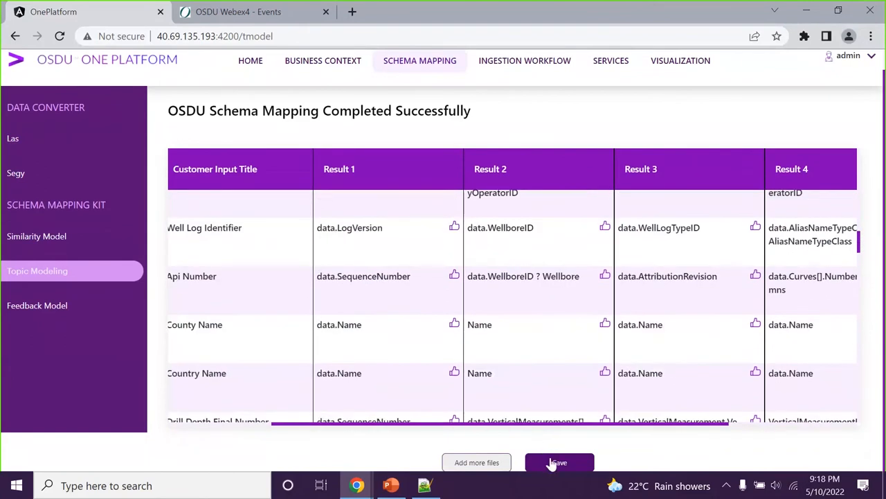
pyautogui.click(559, 462)
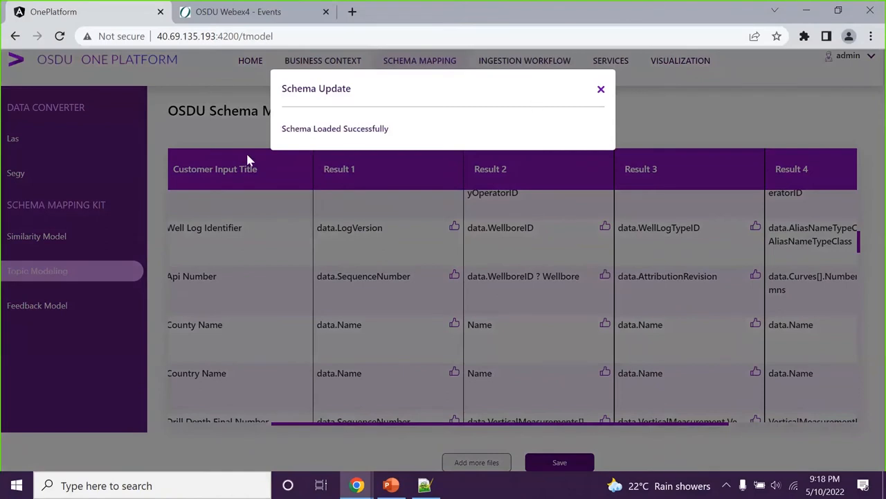
pyautogui.moveTo(600, 90)
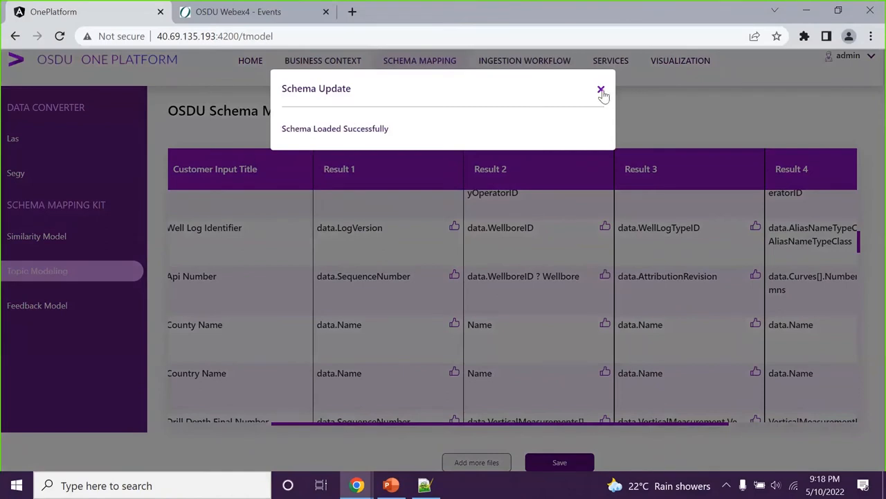
pyautogui.click(597, 91)
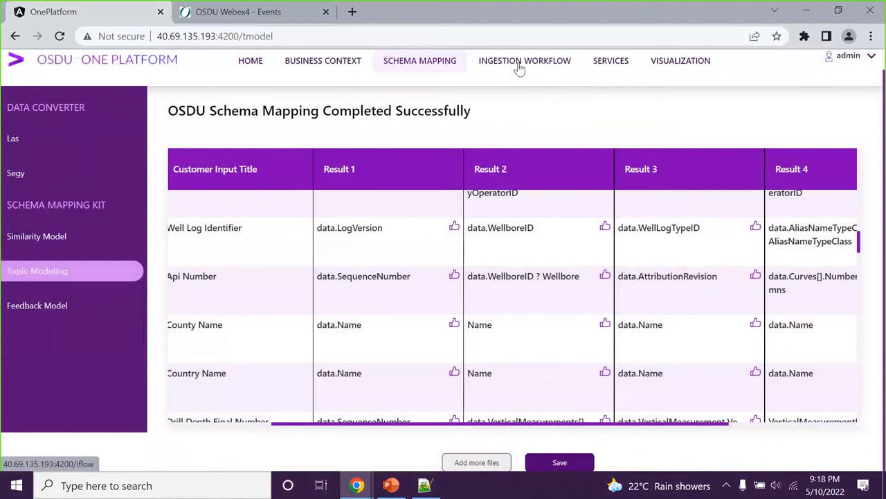
# View the Metadata Generation table of well records with IDs, kinds and owner/viewer groups
pyautogui.click(526, 61)
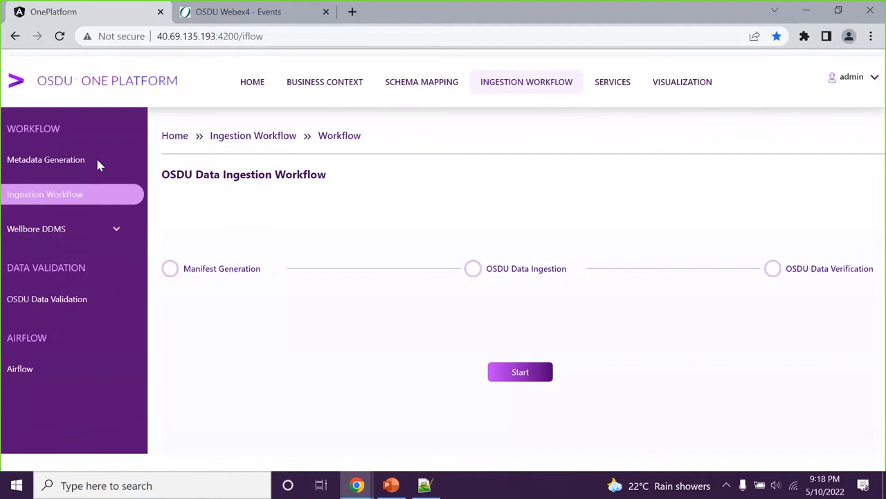
pyautogui.click(46, 160)
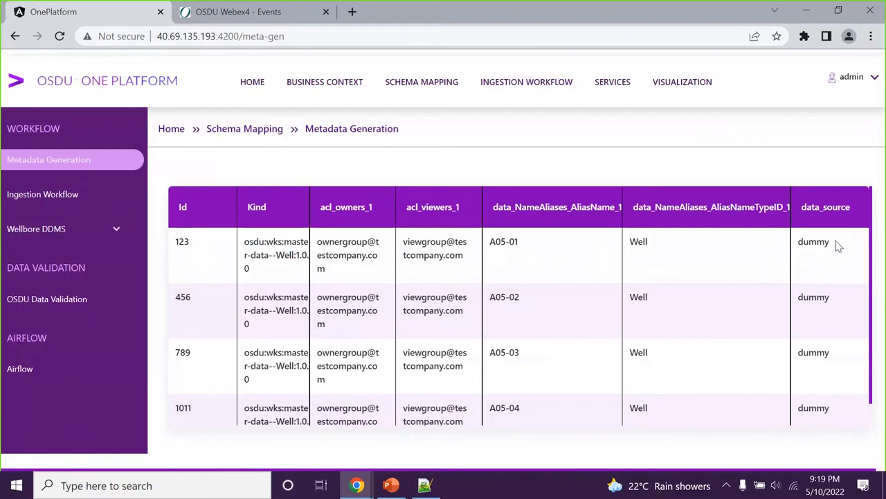
pyautogui.moveTo(823, 246)
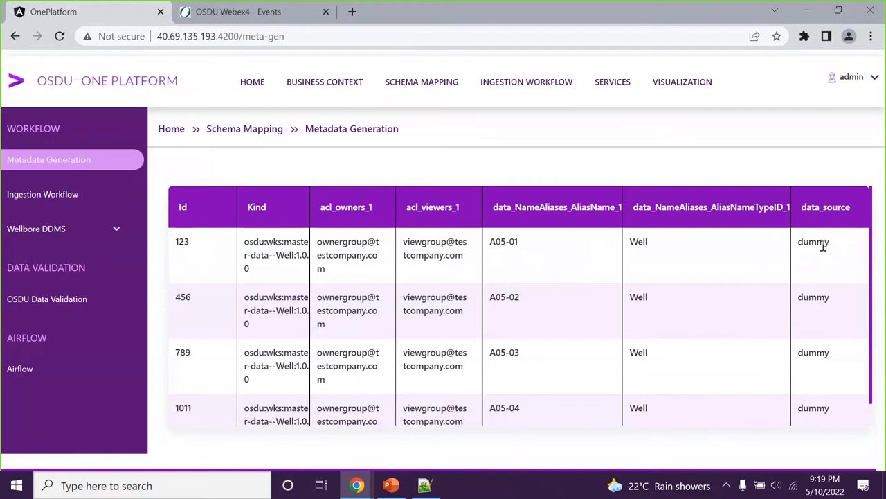
pyautogui.moveTo(741, 319)
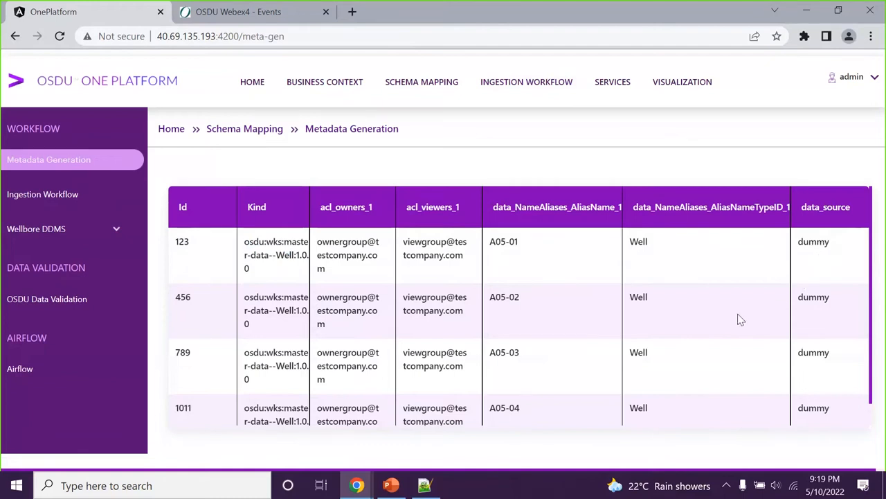
pyautogui.moveTo(464, 286)
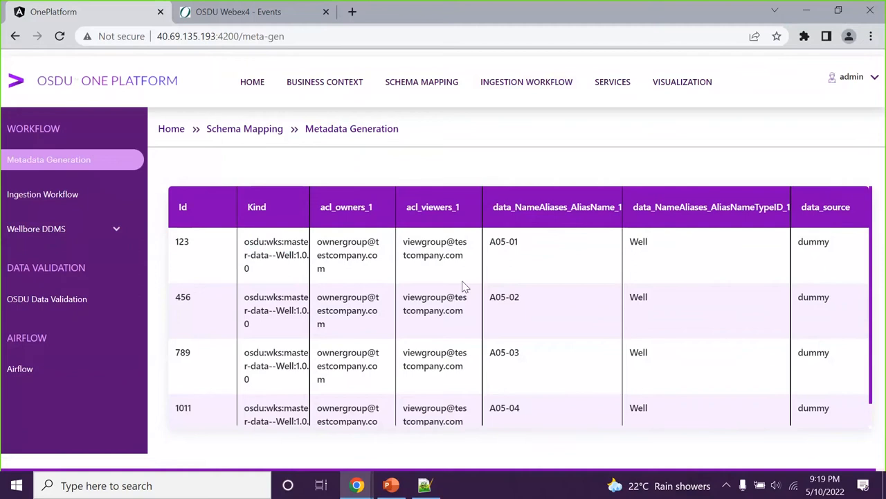
pyautogui.moveTo(62, 194)
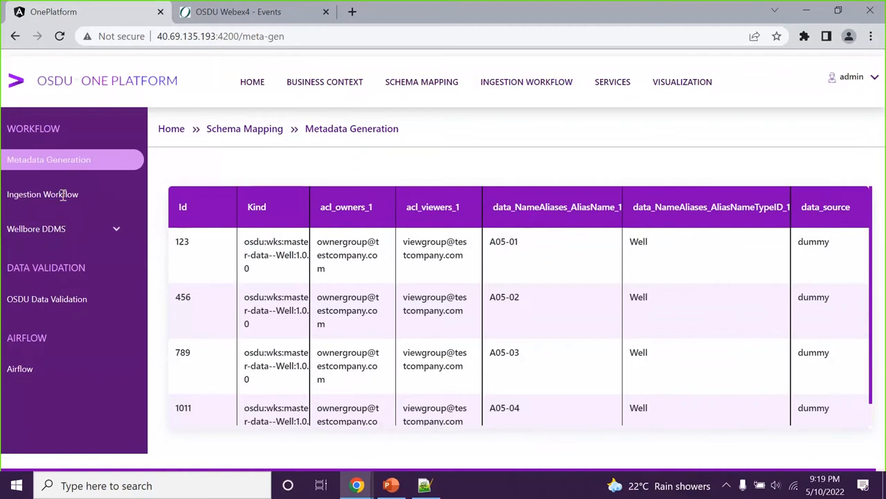
# Start the Manifest Ingestion job, then bring up the well-count validation rules
pyautogui.click(42, 194)
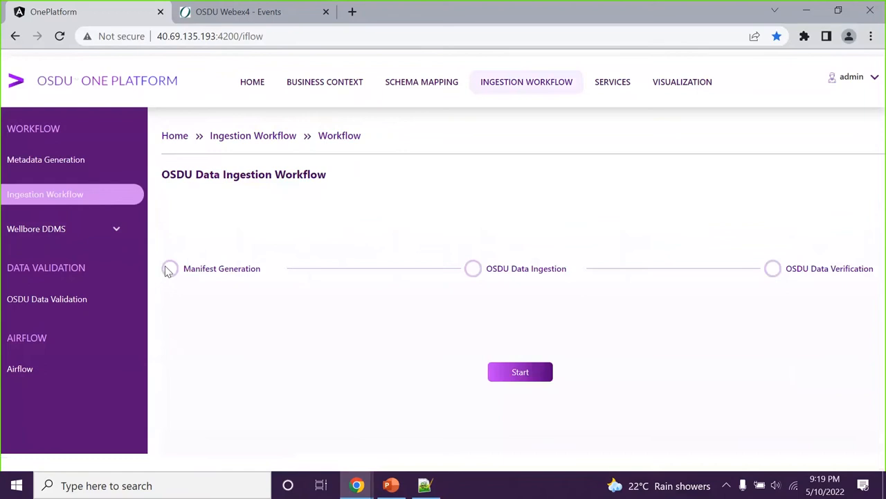
pyautogui.click(520, 372)
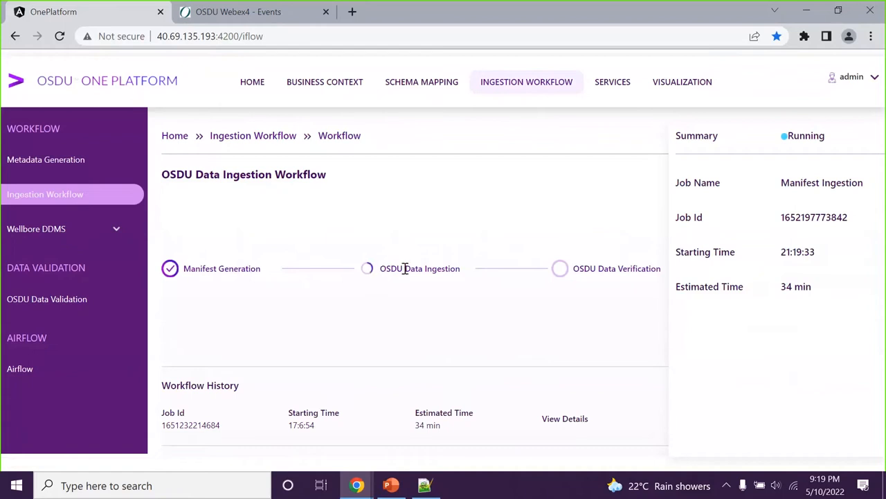
pyautogui.moveTo(732, 151)
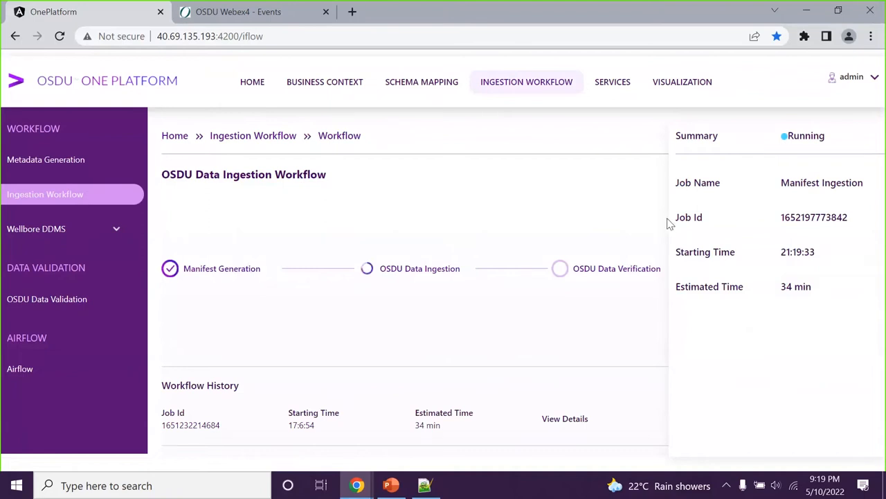
pyautogui.moveTo(467, 328)
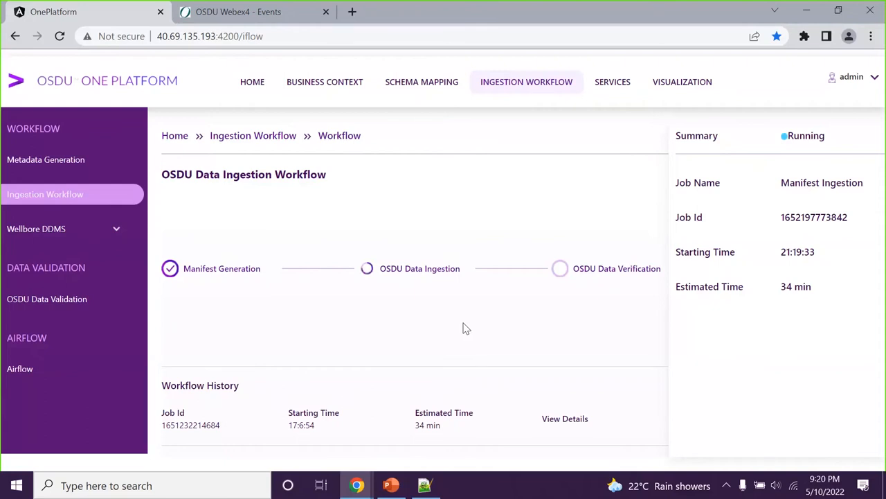
pyautogui.moveTo(466, 286)
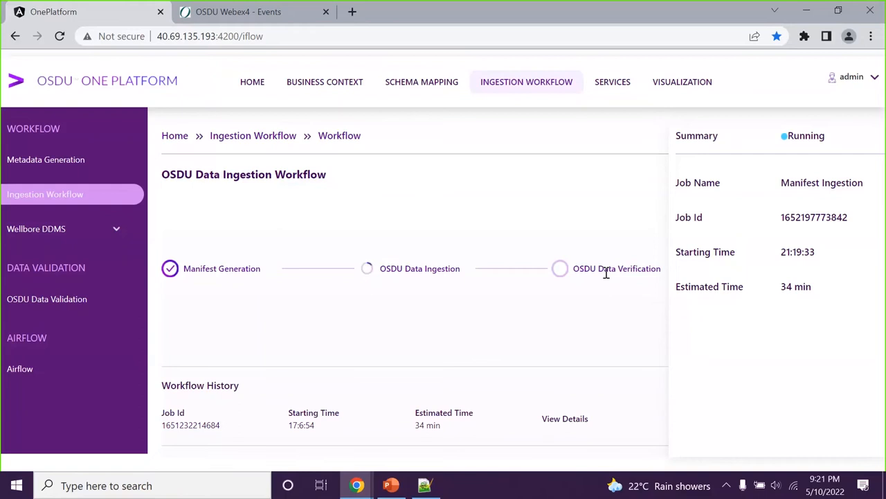
pyautogui.moveTo(435, 276)
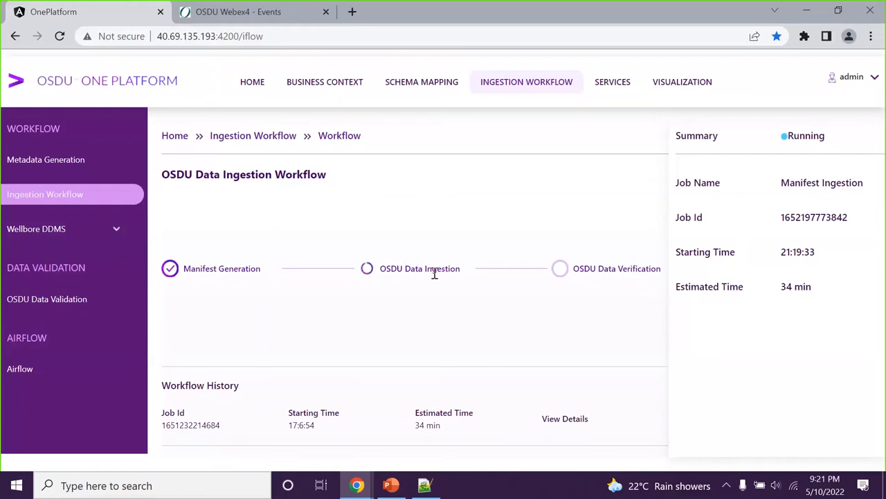
pyautogui.moveTo(400, 303)
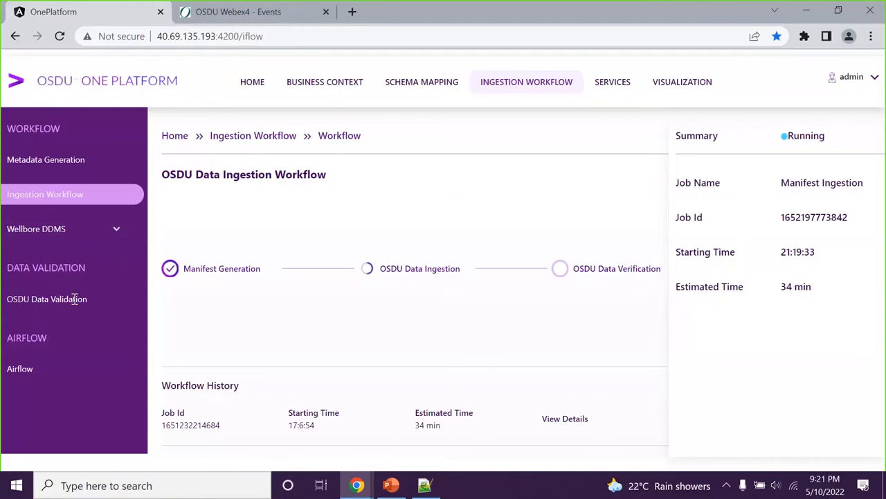
pyautogui.moveTo(556, 284)
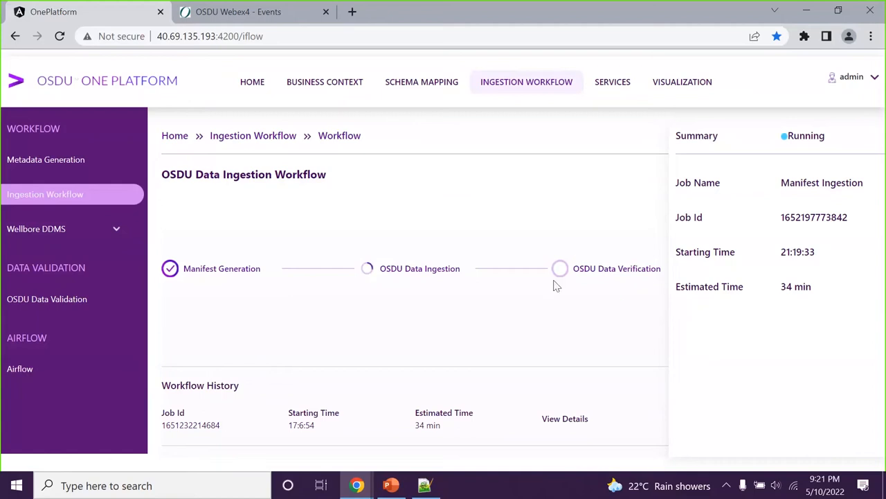
pyautogui.moveTo(544, 283)
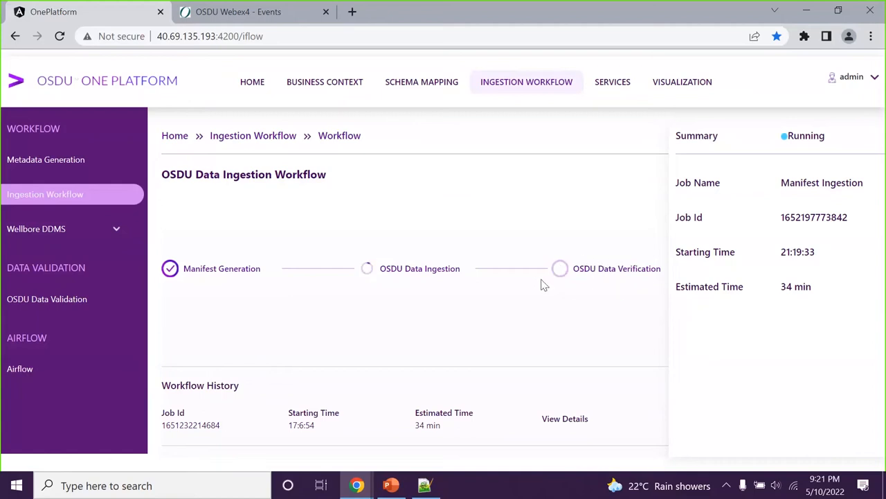
pyautogui.click(47, 299)
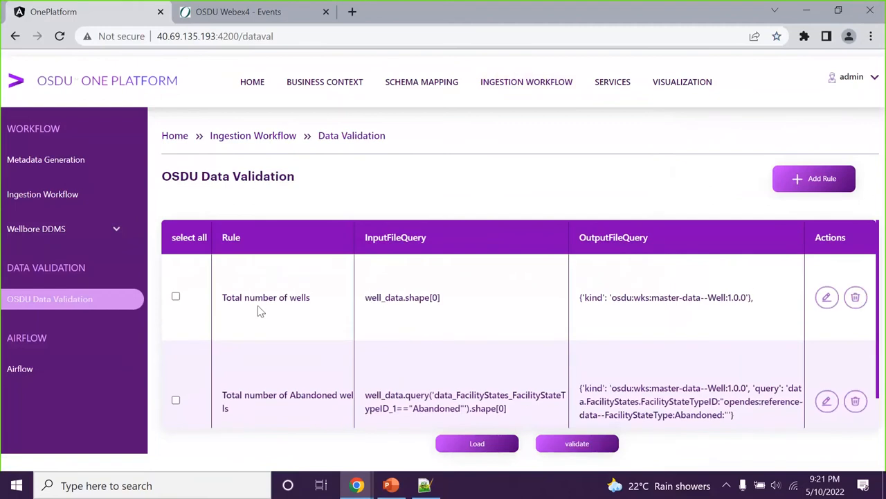
# Highlight the total-wells rule query, cancel Add Rule, and launch validation
pyautogui.doubleClick(403, 297)
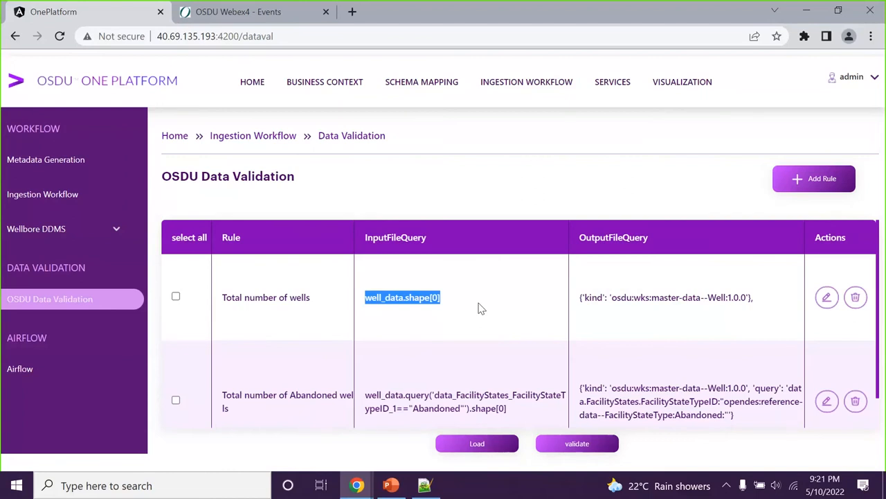
pyautogui.moveTo(619, 310)
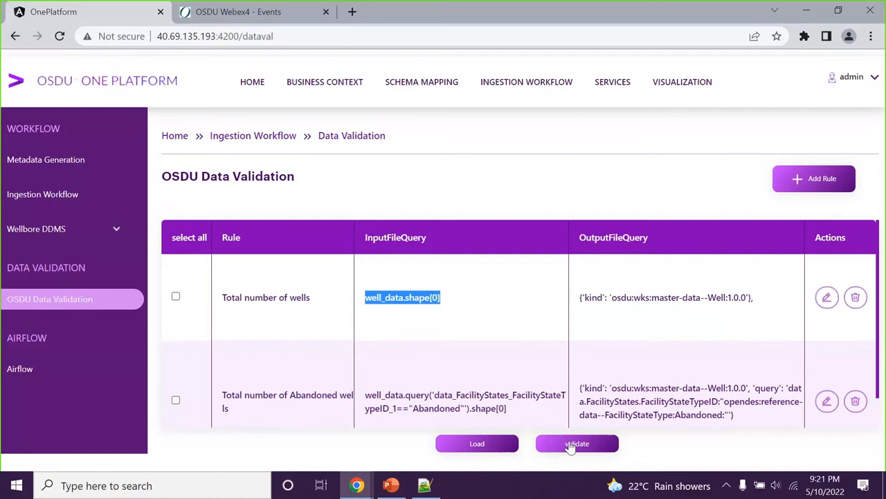
pyautogui.click(814, 178)
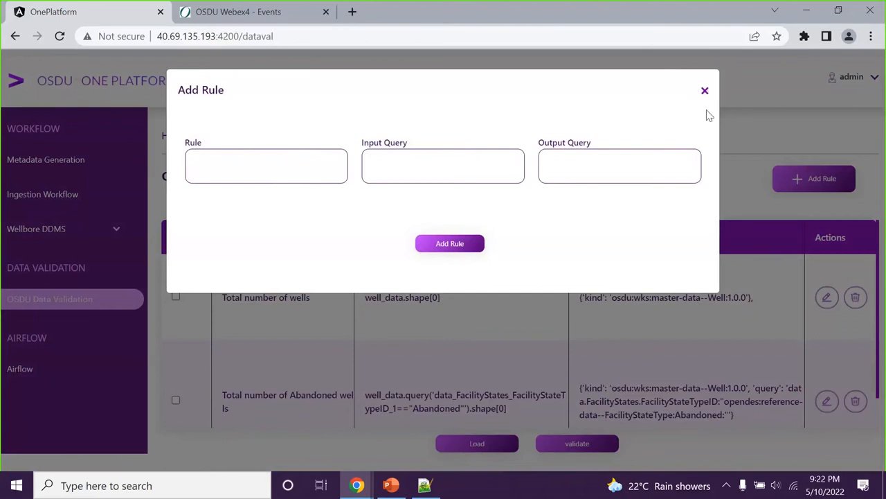
pyautogui.click(705, 90)
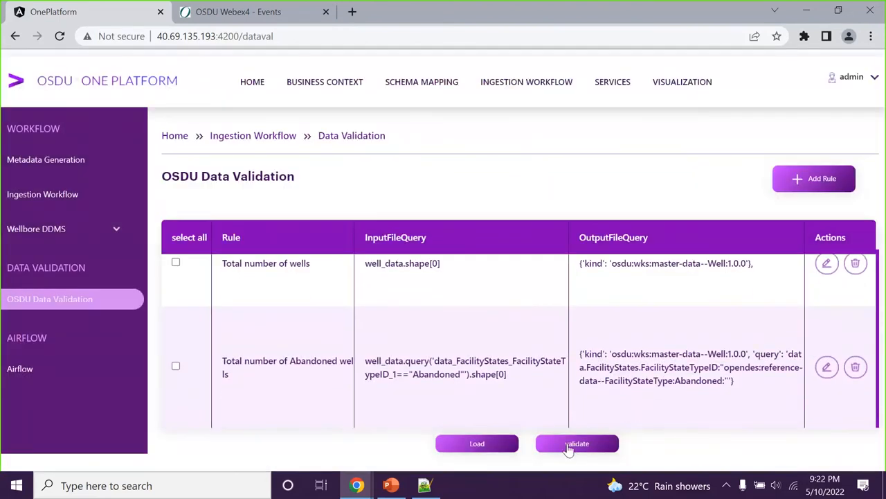
pyautogui.click(577, 443)
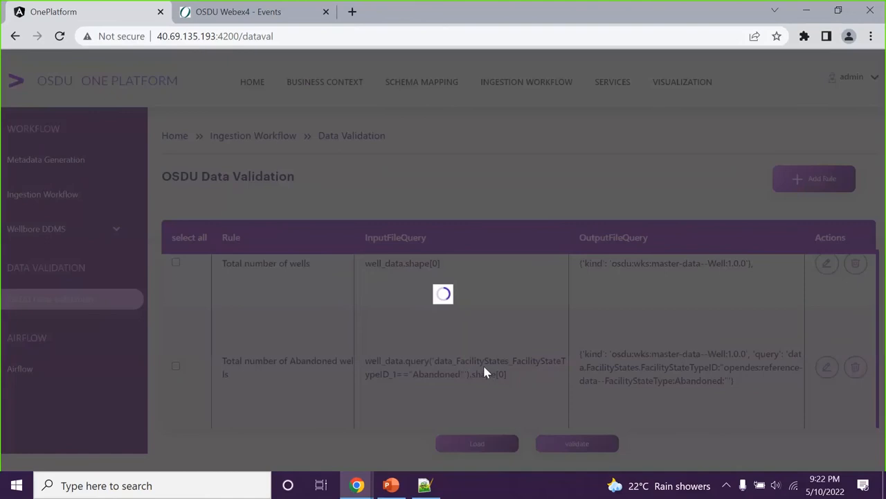
# Review the failed rules: 4947 vs 4956 wells and 2394 vs 0 abandoned wells
pyautogui.click(577, 443)
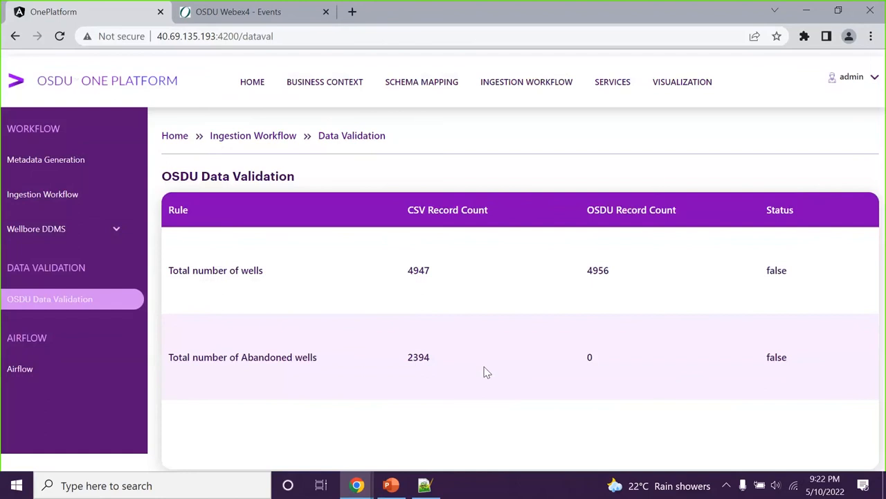
pyautogui.moveTo(414, 254)
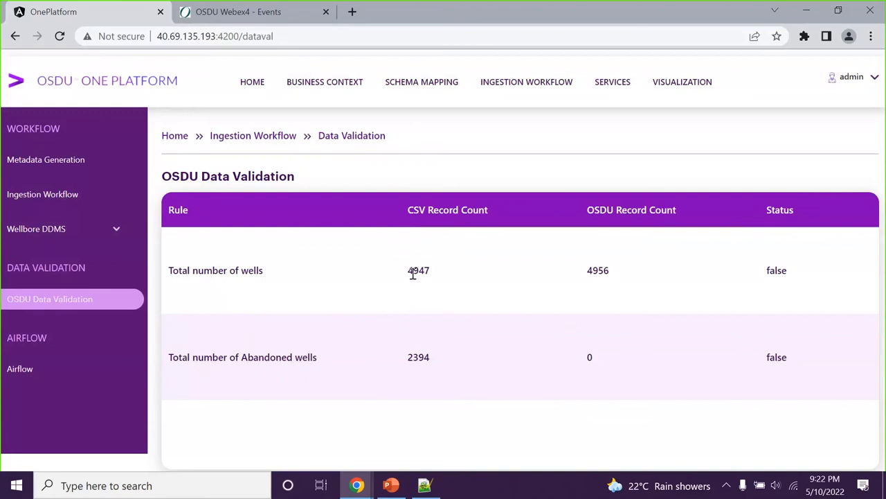
pyautogui.doubleClick(418, 270)
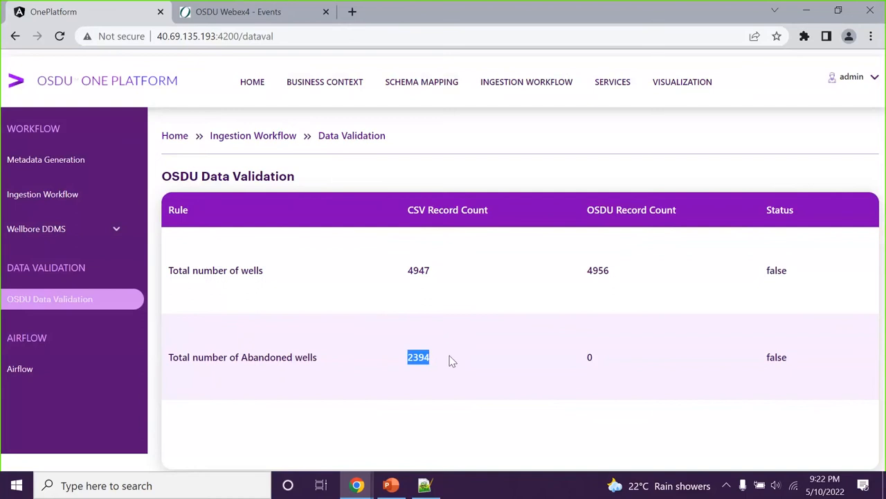
pyautogui.moveTo(443, 293)
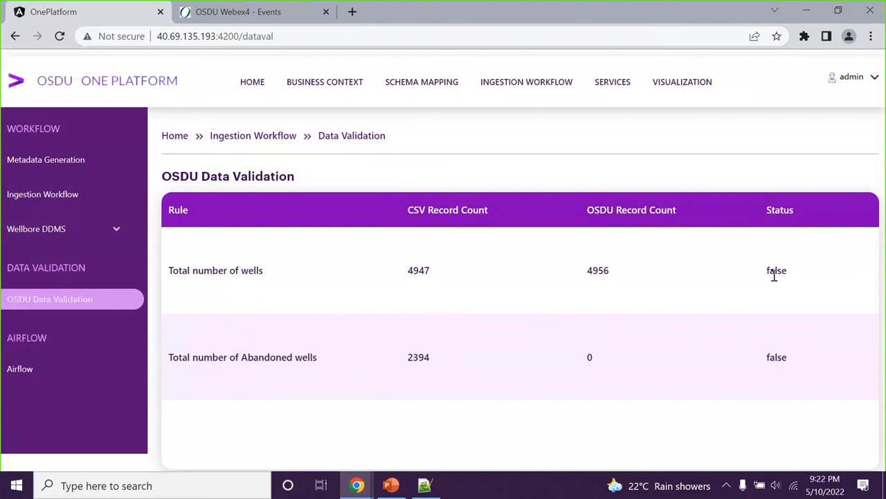
pyautogui.moveTo(764, 366)
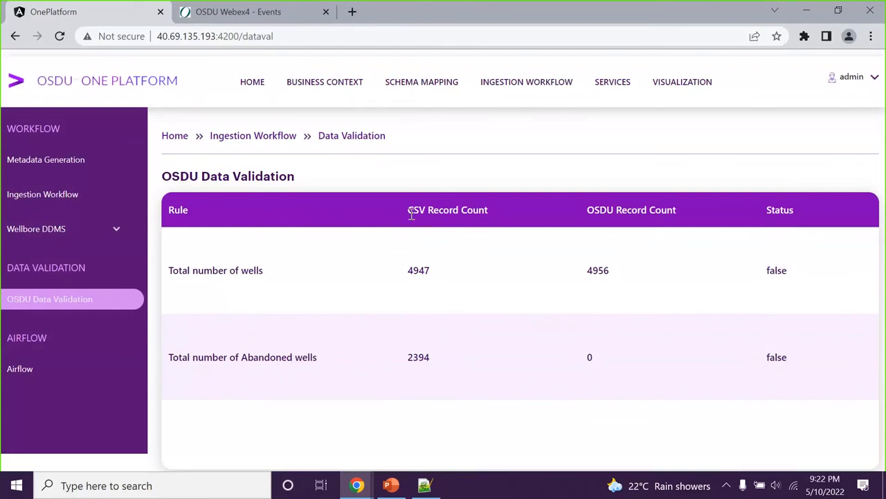
pyautogui.moveTo(604, 90)
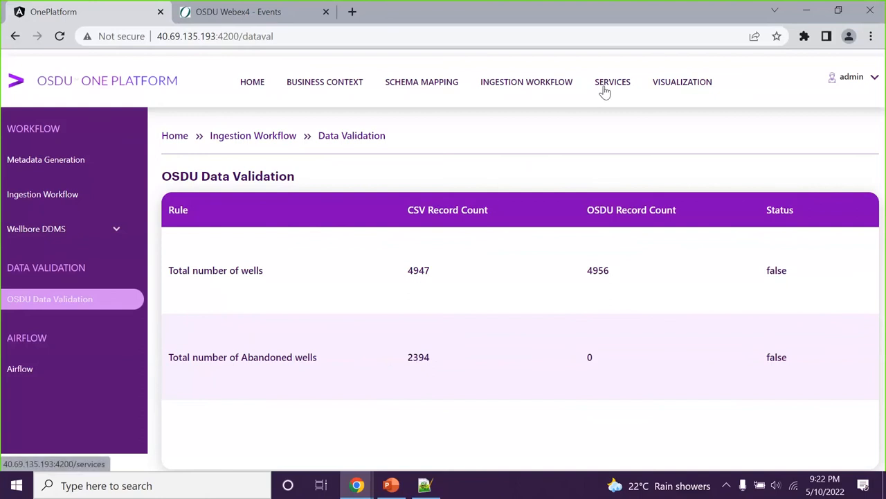
# Run Entitlements Get Group in Services, listing 43 groups such as service.workflow.creator
pyautogui.click(613, 81)
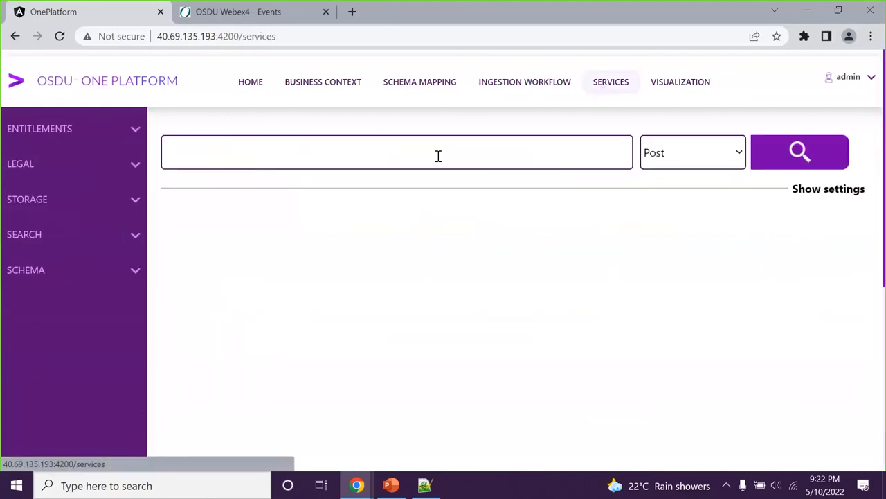
pyautogui.moveTo(170, 231)
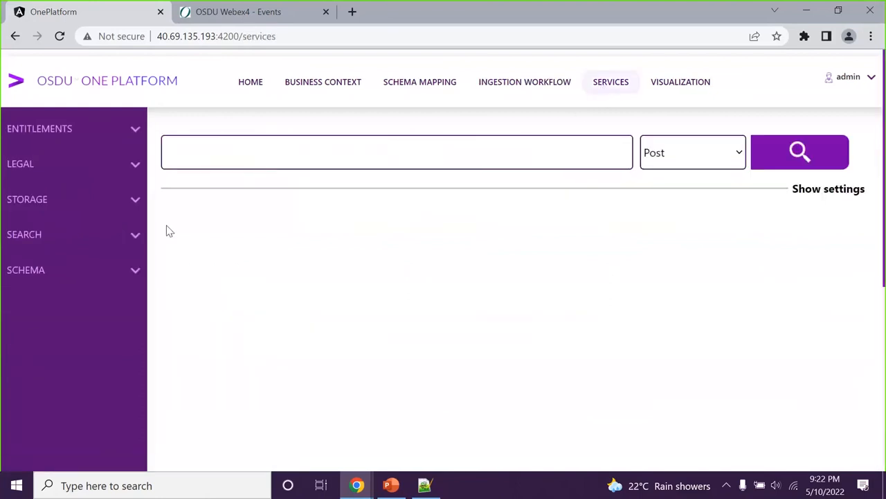
pyautogui.moveTo(279, 243)
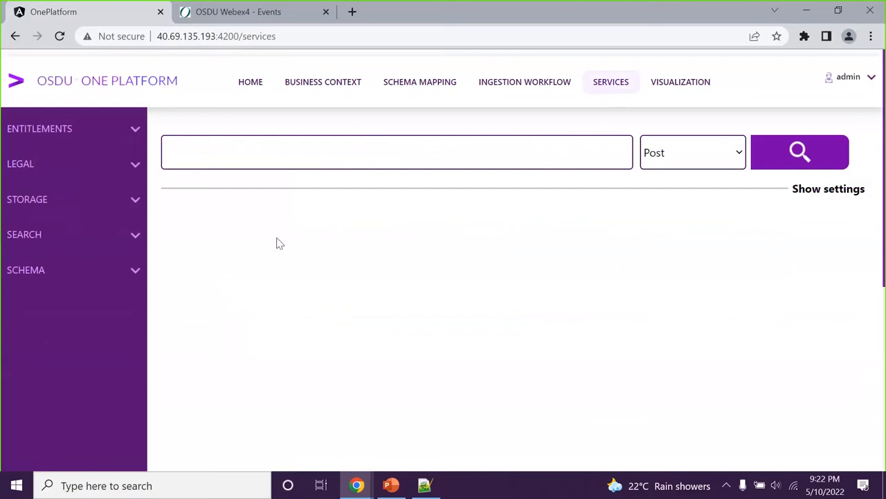
pyautogui.moveTo(225, 251)
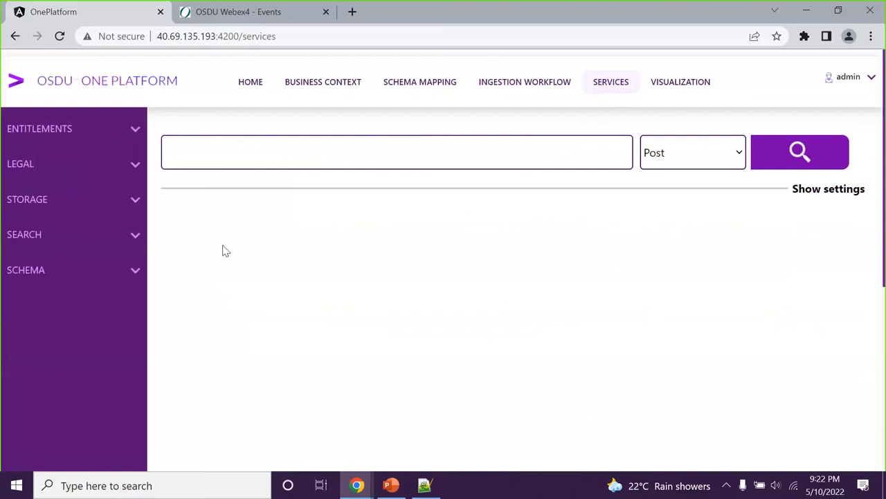
pyautogui.moveTo(219, 249)
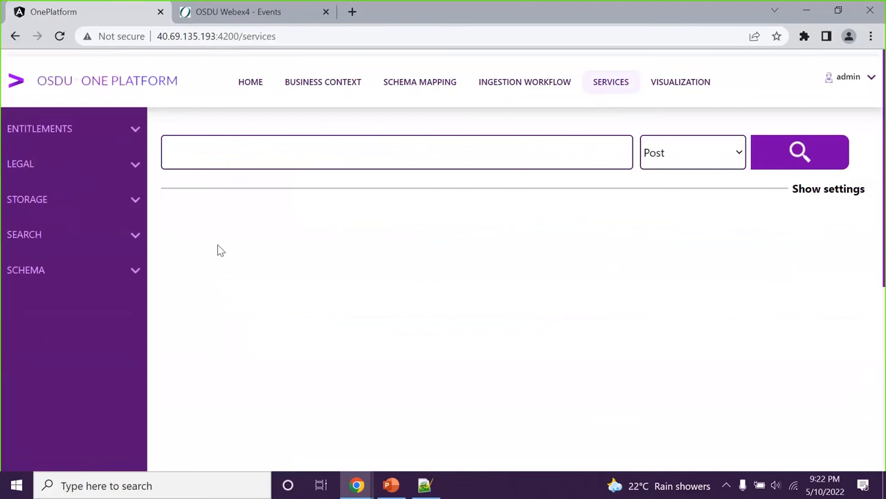
pyautogui.moveTo(186, 234)
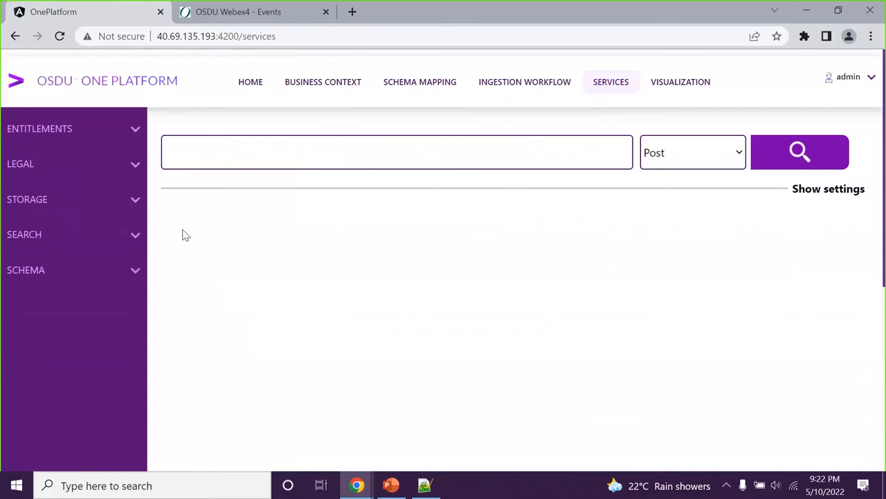
pyautogui.moveTo(178, 232)
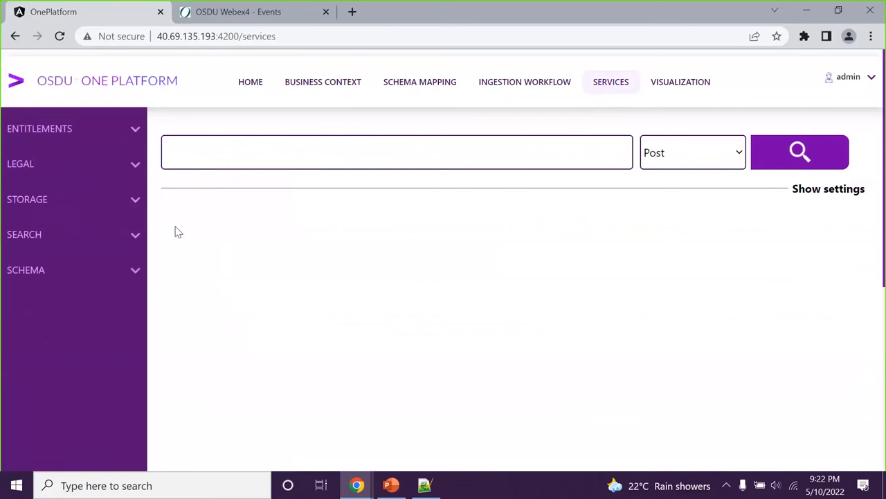
pyautogui.click(39, 128)
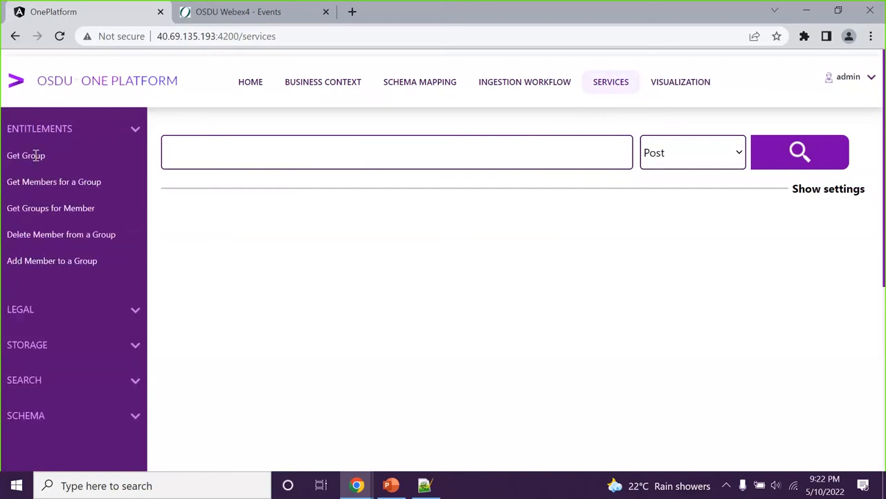
pyautogui.click(25, 155)
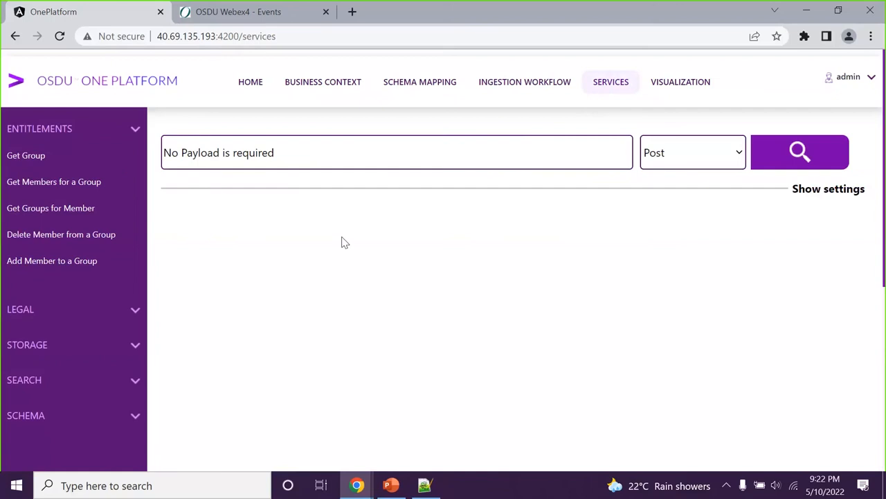
pyautogui.moveTo(360, 250)
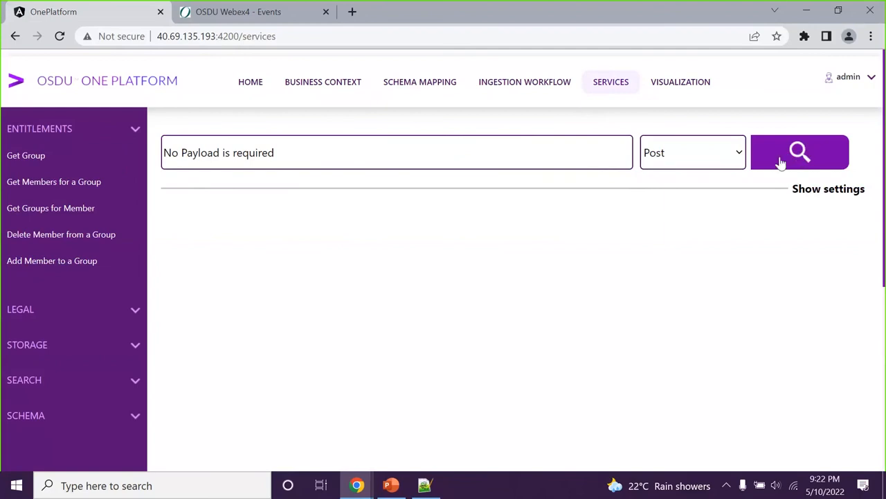
pyautogui.click(800, 152)
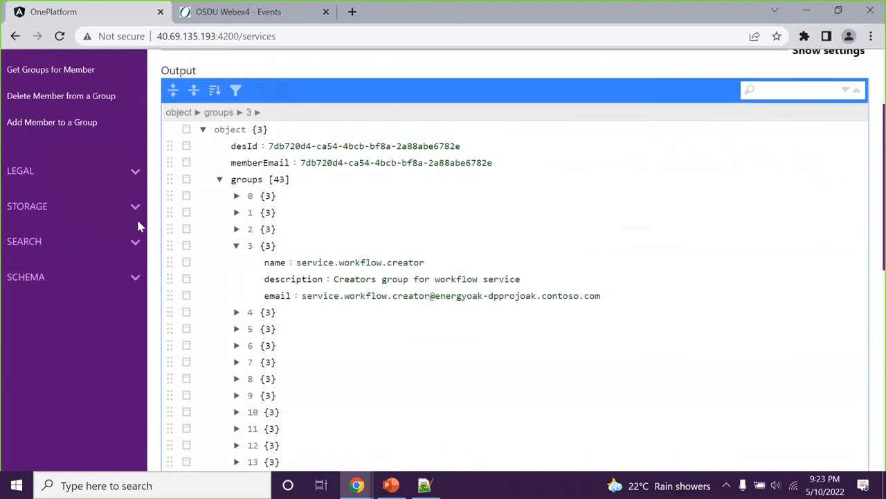
# Run the Search Query for Well master-data records, returning totalCount 4956
pyautogui.click(24, 241)
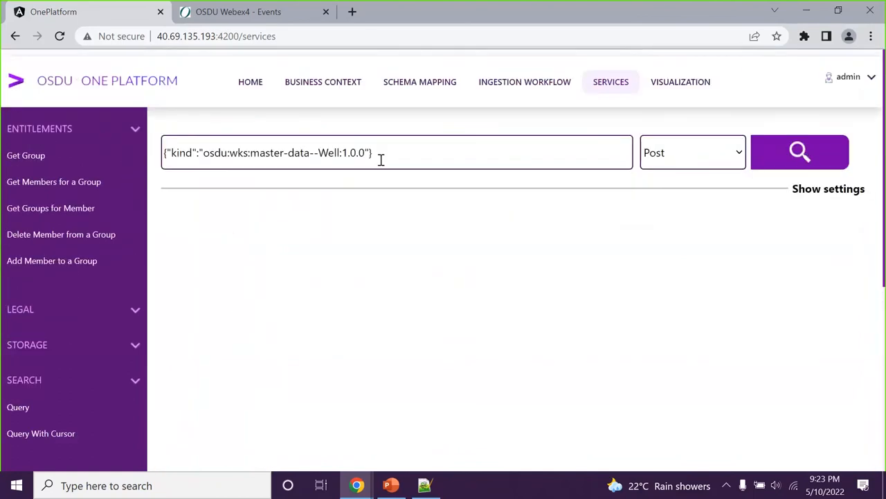
pyautogui.moveTo(482, 198)
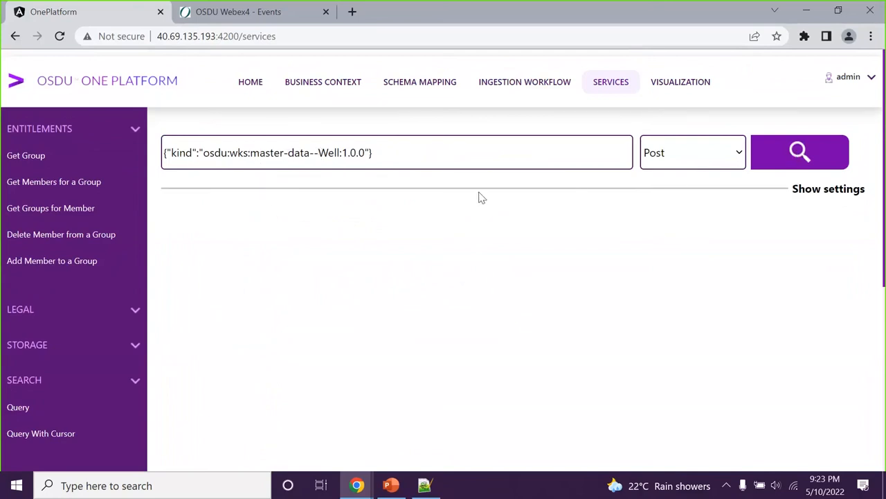
pyautogui.click(800, 152)
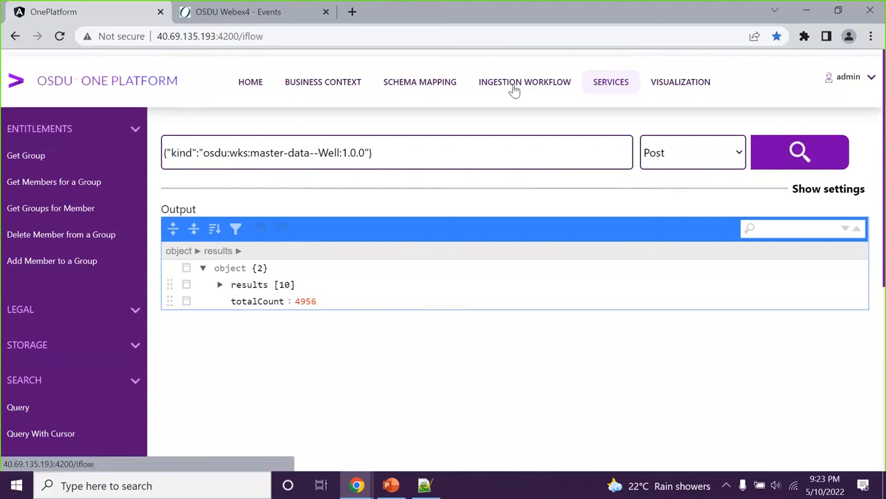
pyautogui.click(524, 81)
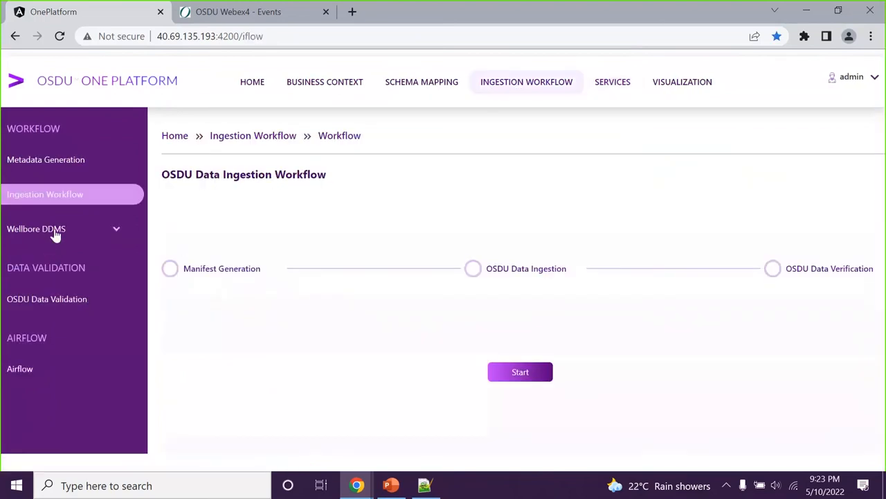
# Upload welllogs.zip on the Wellbore DDMS Ingest page until ingestion reports success
pyautogui.click(36, 228)
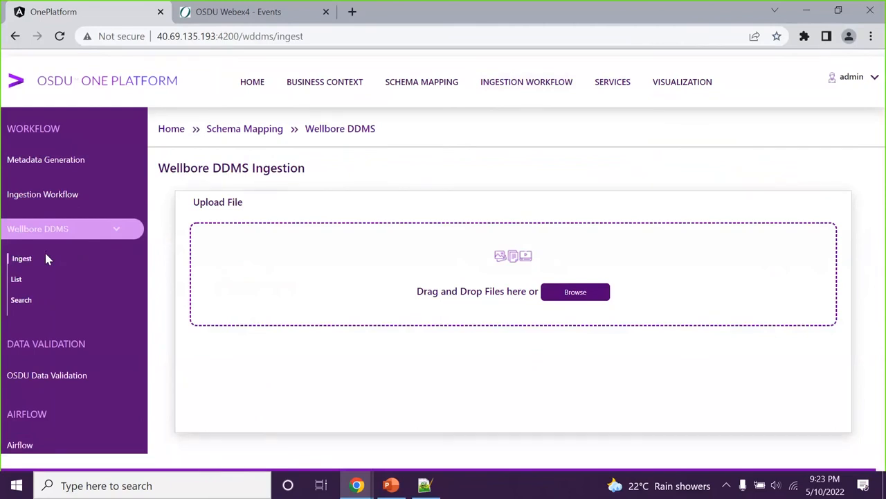
pyautogui.moveTo(27, 258)
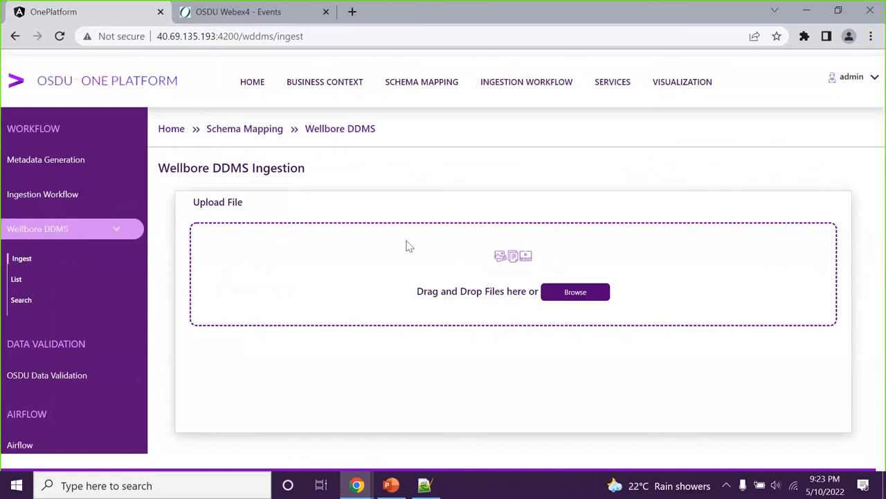
pyautogui.click(575, 291)
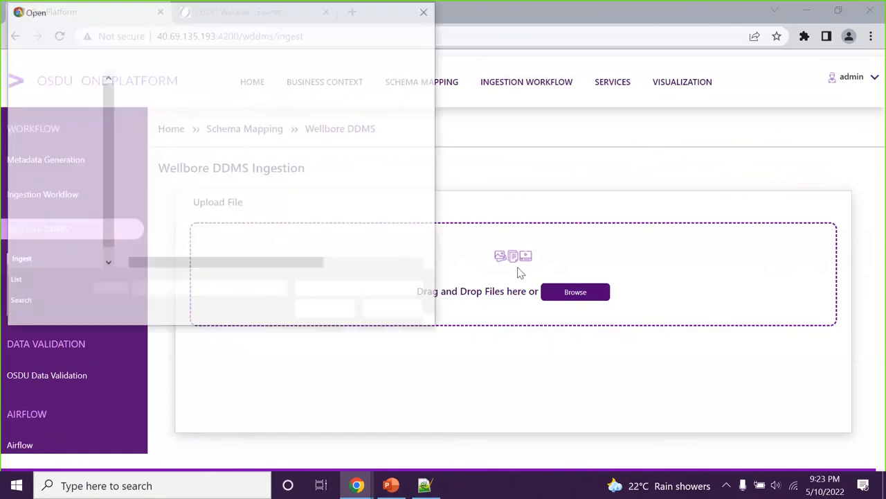
pyautogui.click(575, 292)
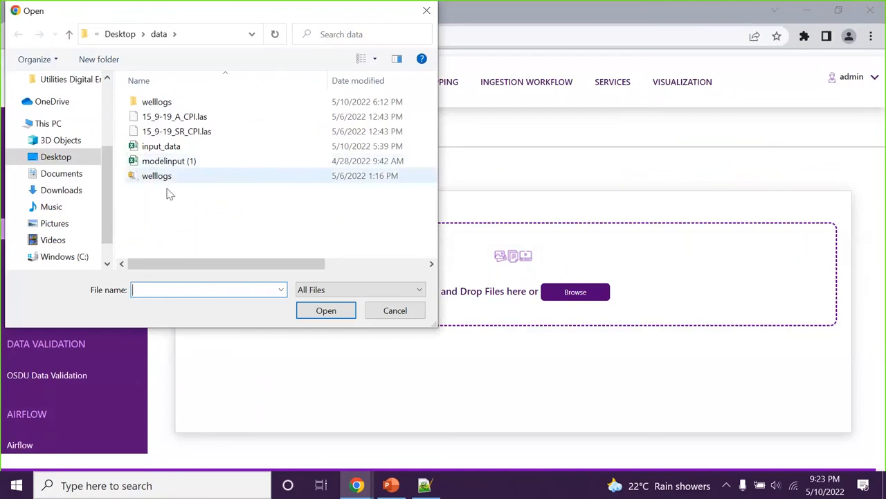
pyautogui.doubleClick(156, 176)
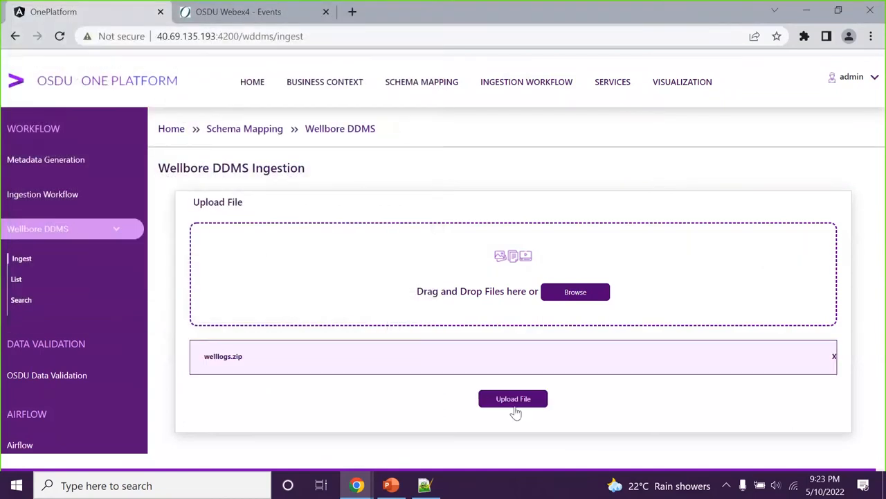
pyautogui.click(513, 399)
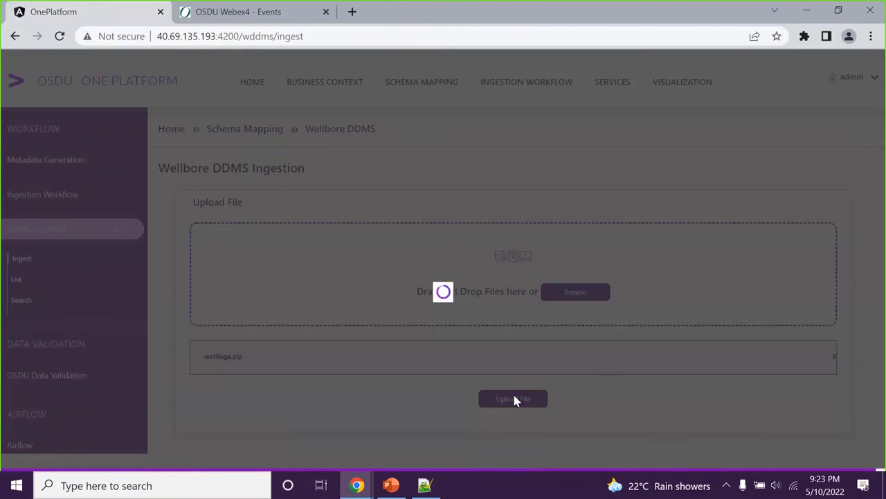
pyautogui.click(513, 398)
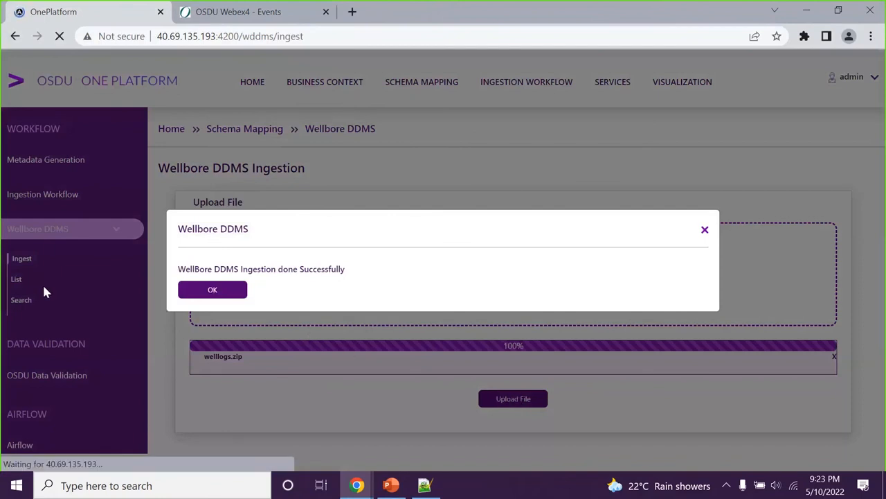
# Close the welllogs.zip ingestion success dialog on the Wellbore DDMS page
pyautogui.click(212, 289)
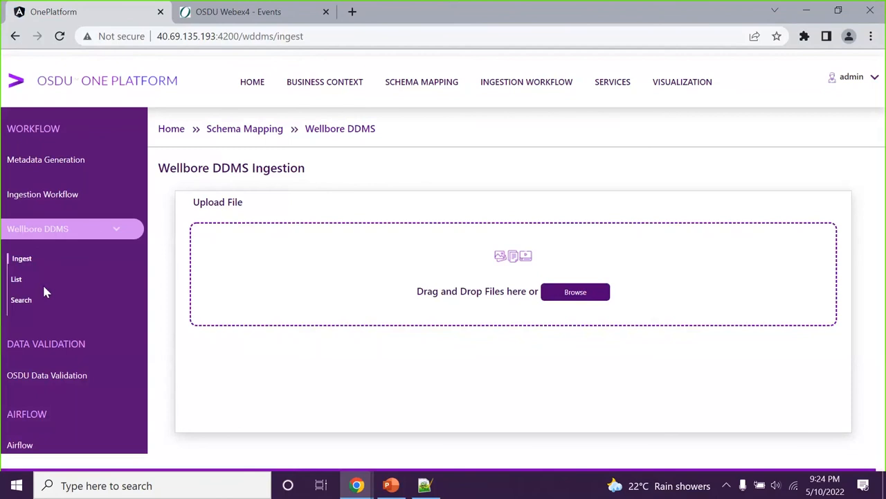
pyautogui.moveTo(47, 310)
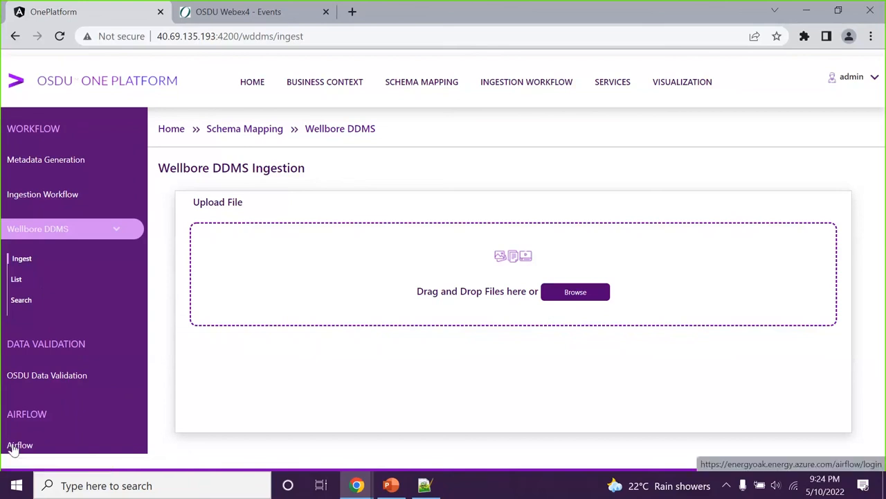
pyautogui.moveTo(27, 444)
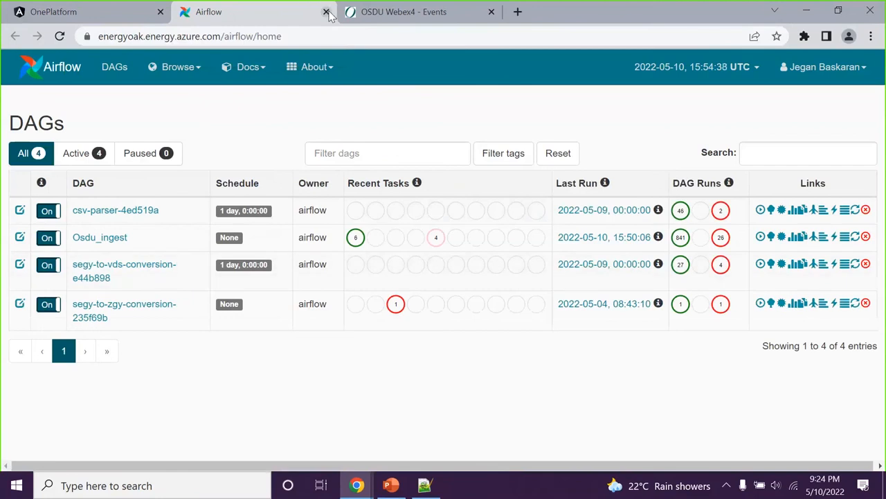
pyautogui.click(324, 12)
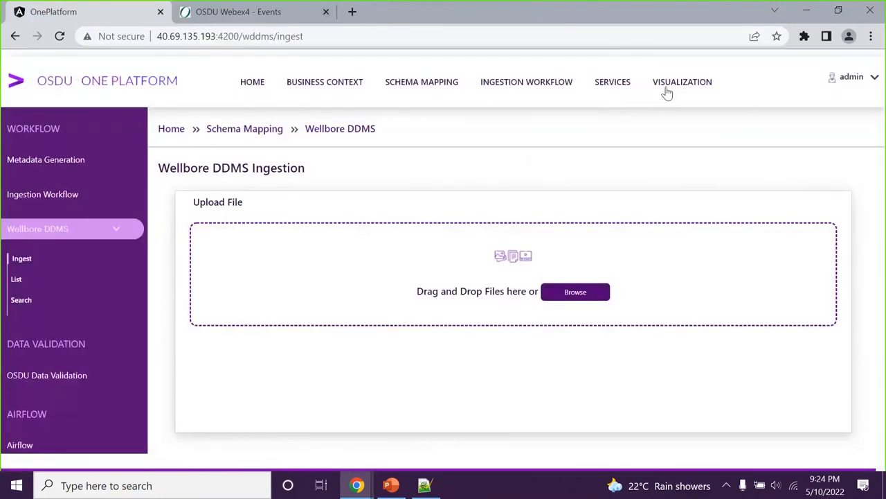
# Show the Elastic wellborebymaterials dashboard of record counts by OperatorID under Visualization
pyautogui.click(682, 82)
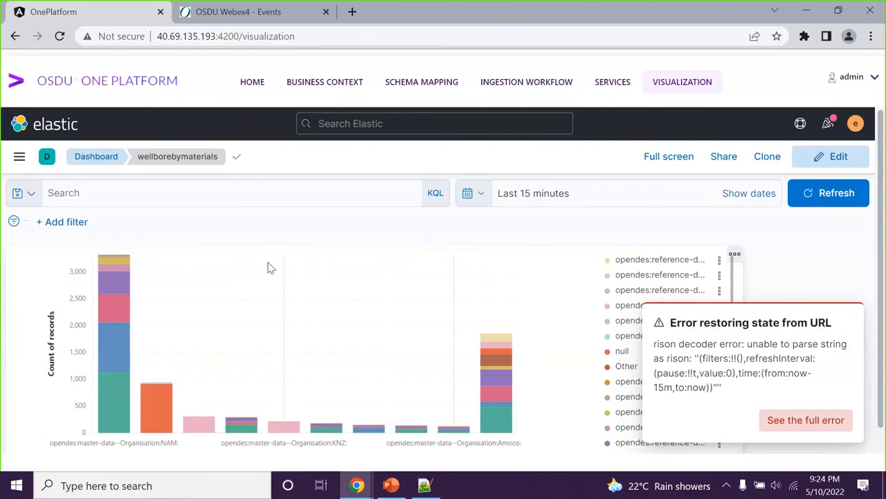
pyautogui.scroll(-3)
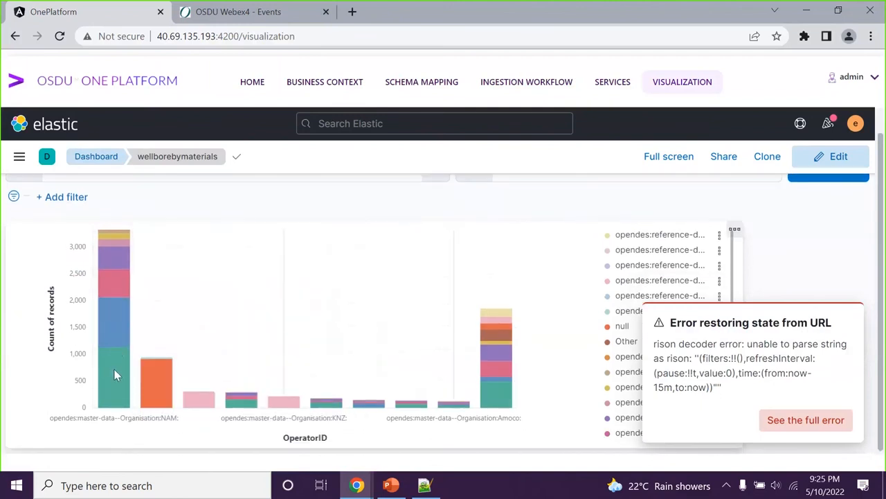